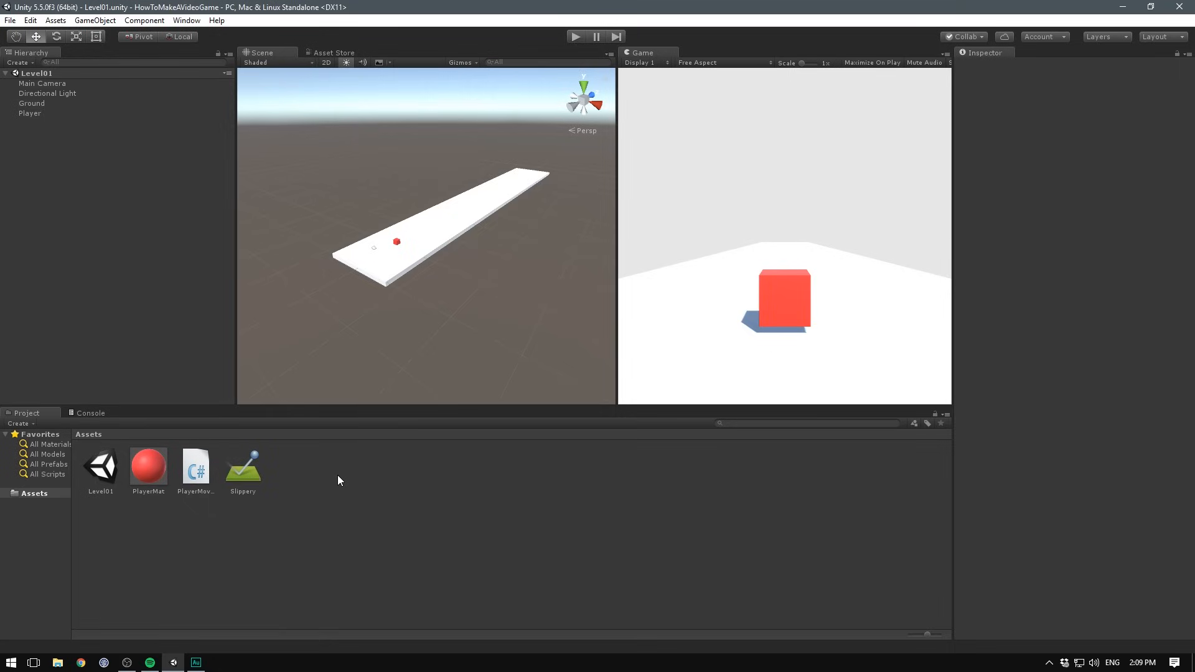
mouse_move(91, 200)
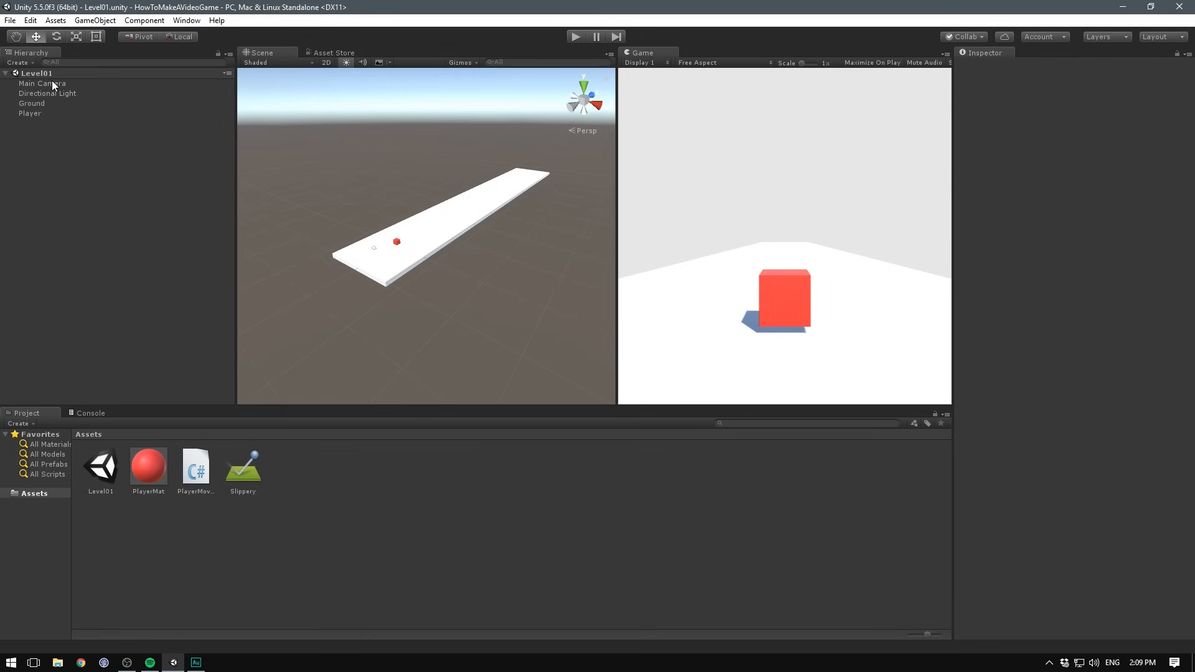
- Parent Main Camera under Player, then select the Player cube to rotate it
left_click(43, 83)
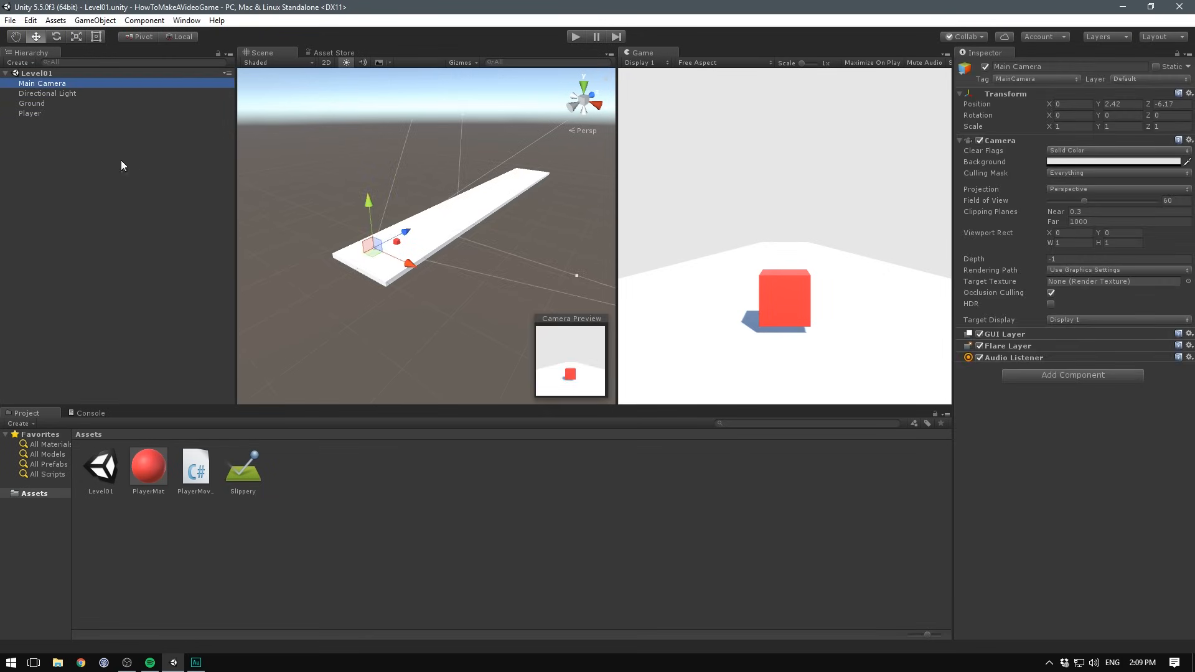
left_click_drag(41, 83, 31, 103)
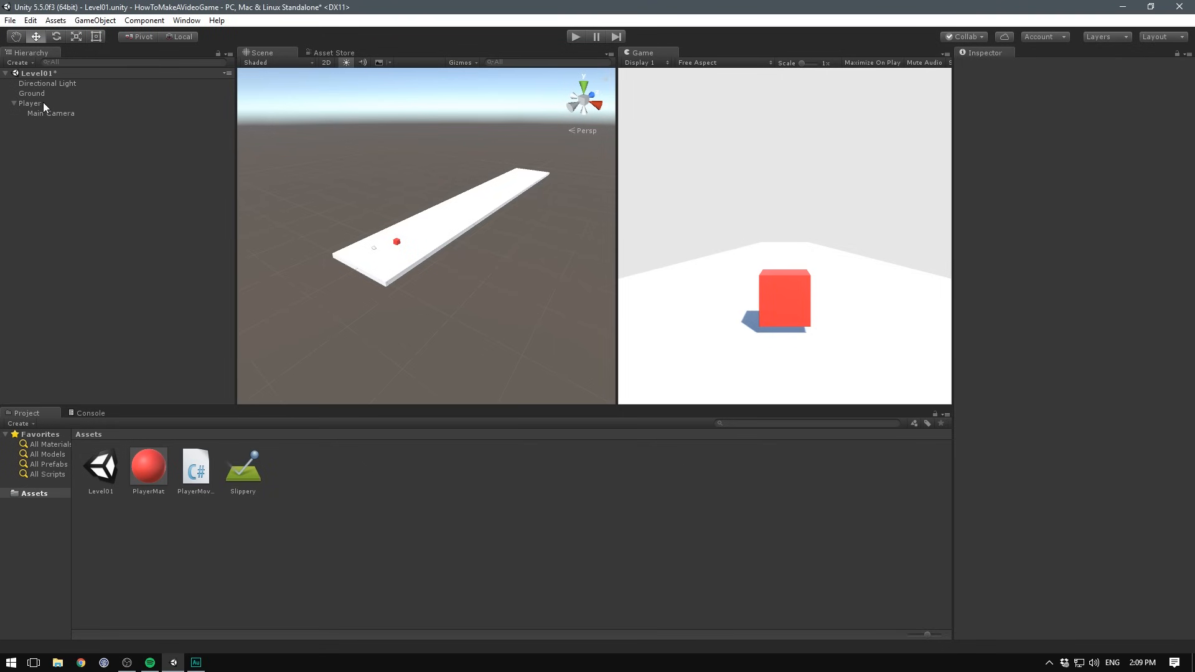
left_click(28, 102)
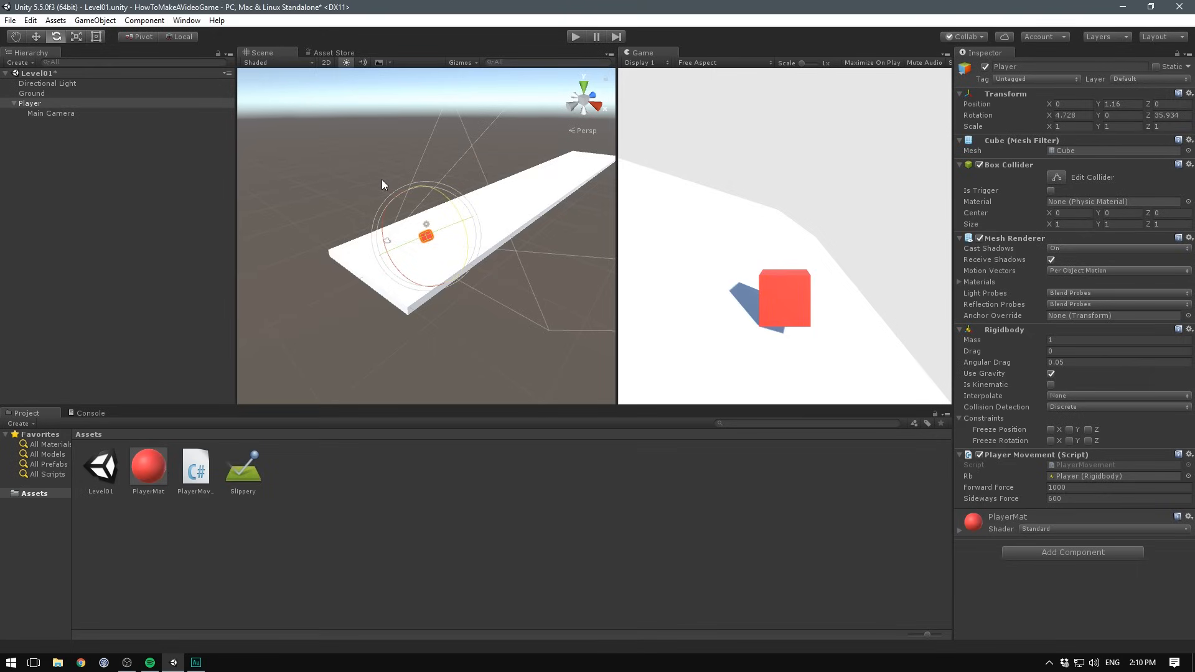
- Add a new script component named FollowPlayer to Main Camera
left_click(51, 113)
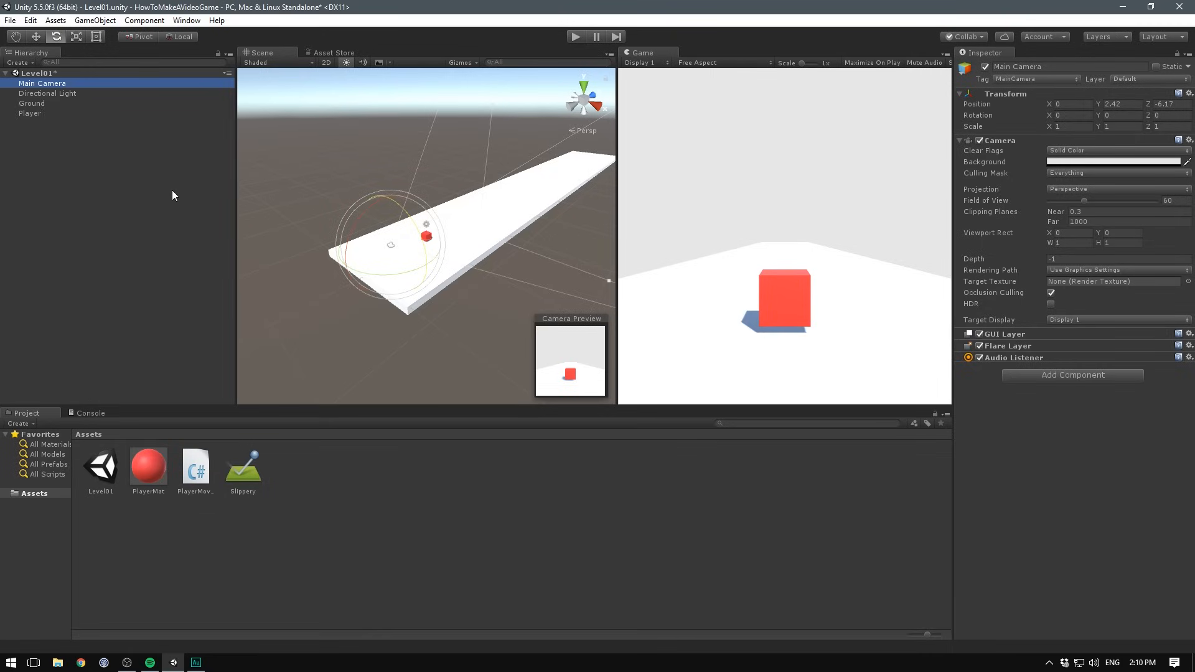
left_click(1072, 374)
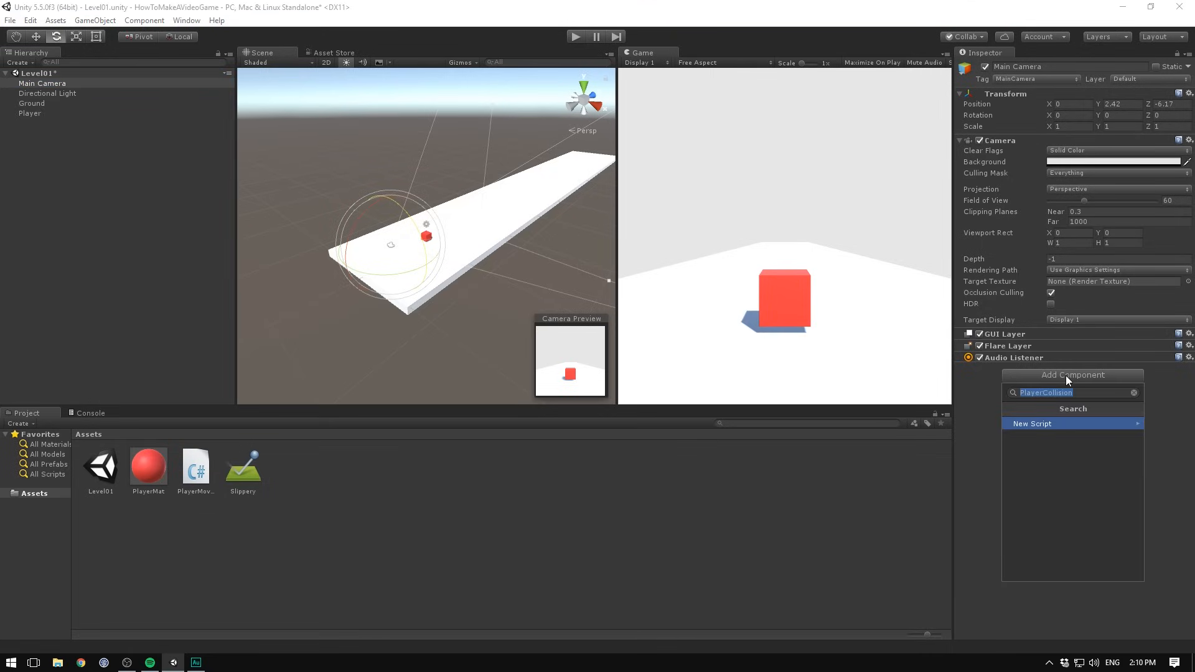
type("FollowPlayer")
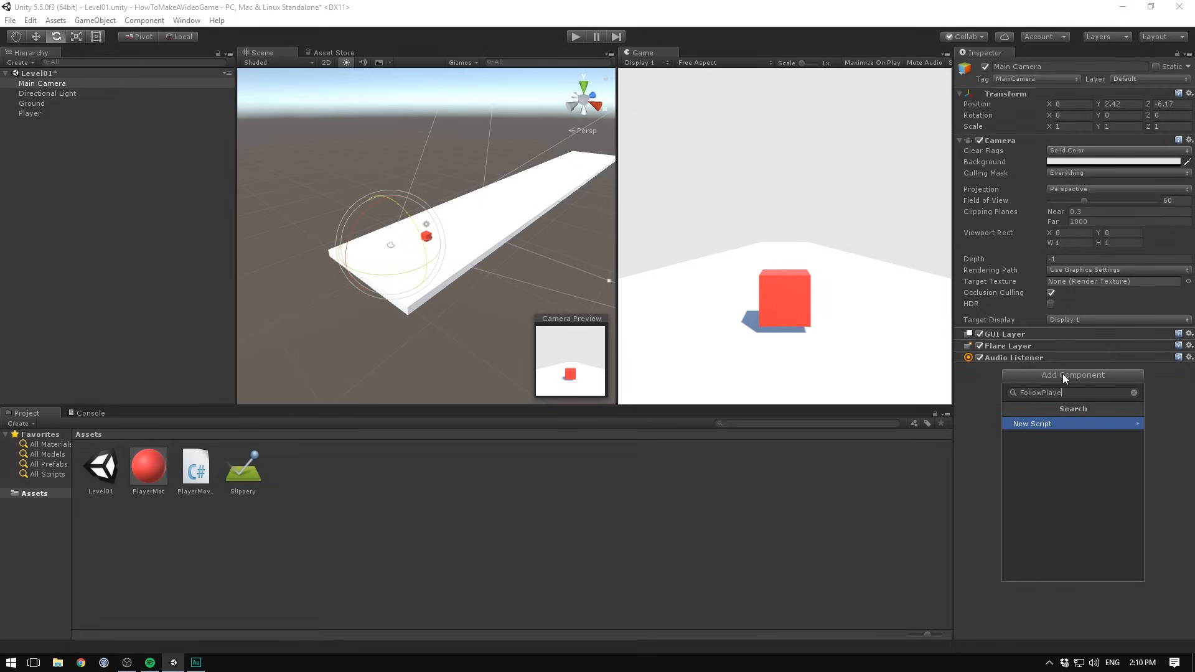
left_click(1032, 424)
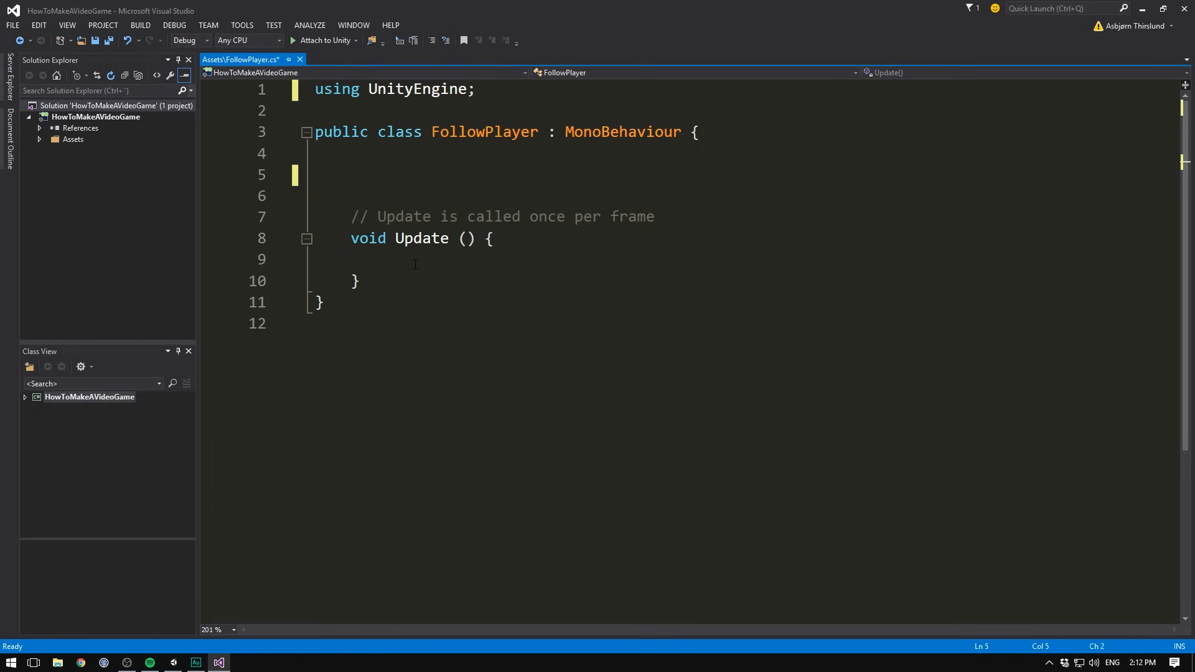
- Declare 'public Transform player;' in FollowPlayer.cs and save the script
key("Ctrl+S")
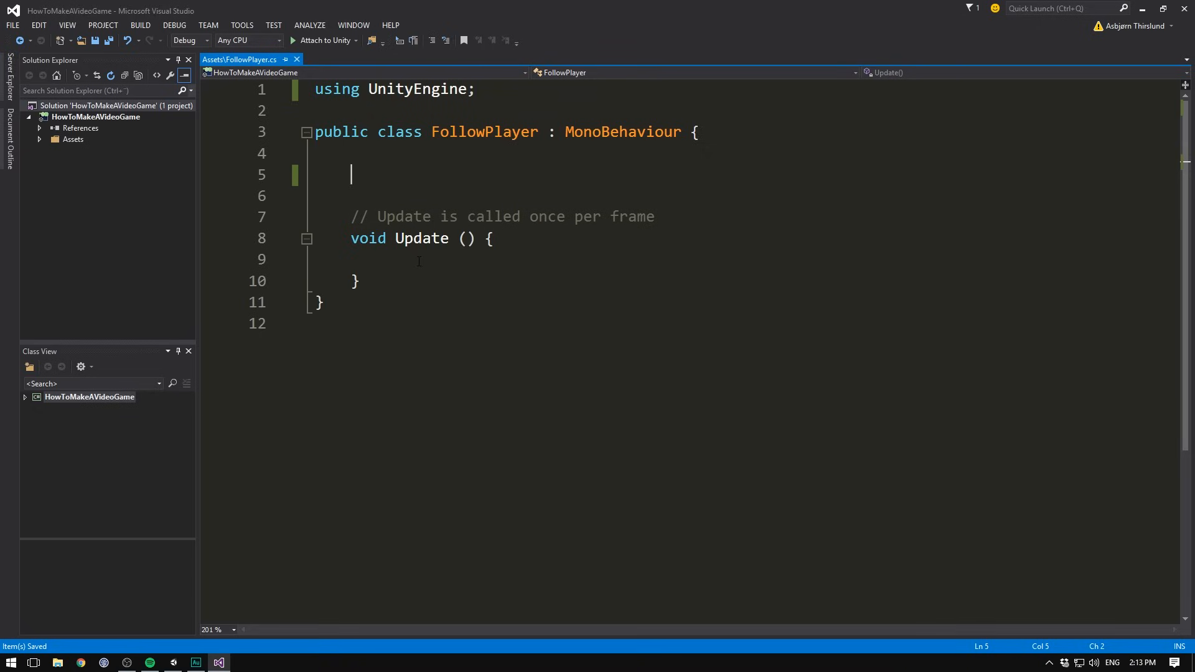
type("pub")
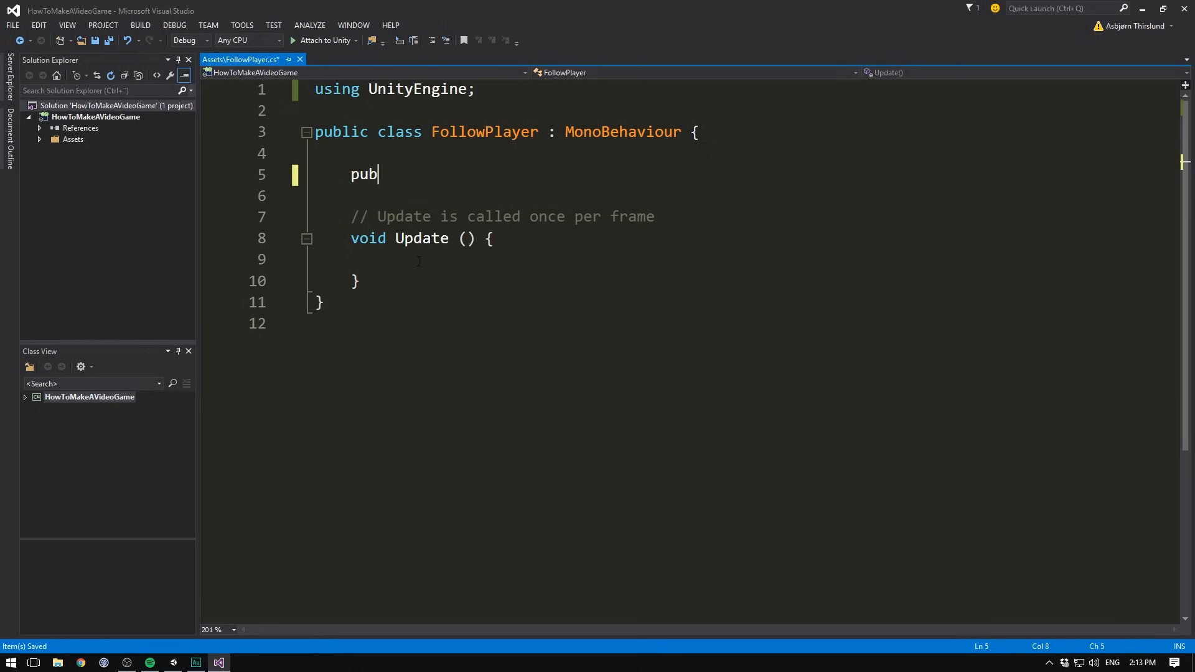
type("lic")
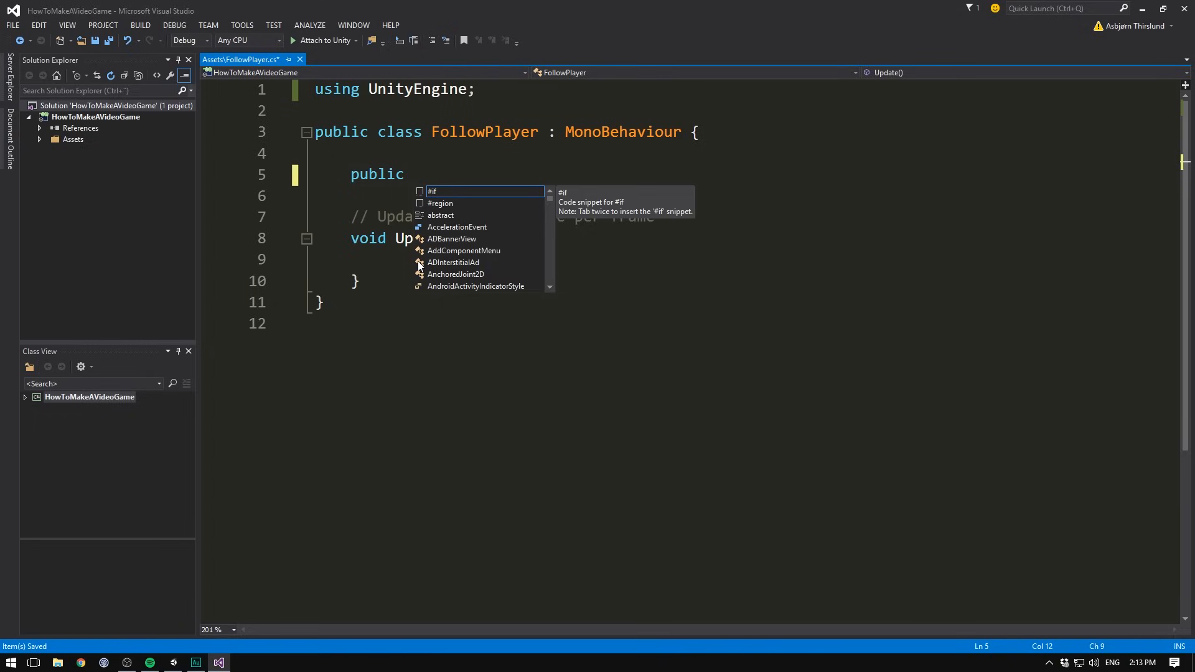
type("Transfo")
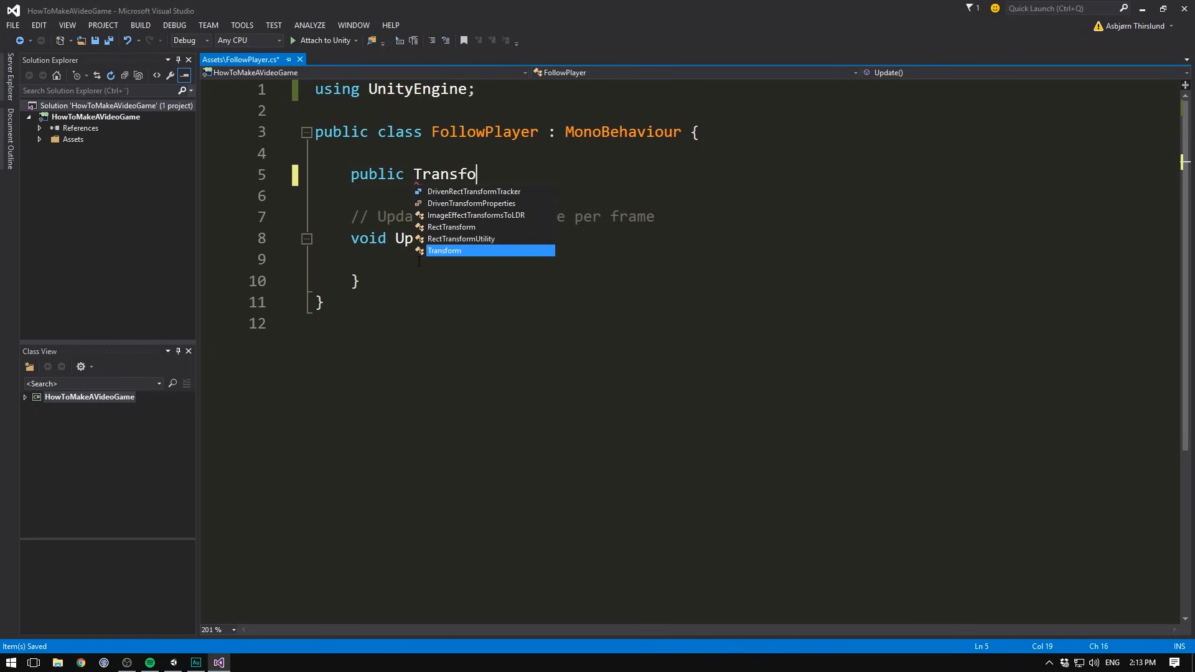
key("Tab")
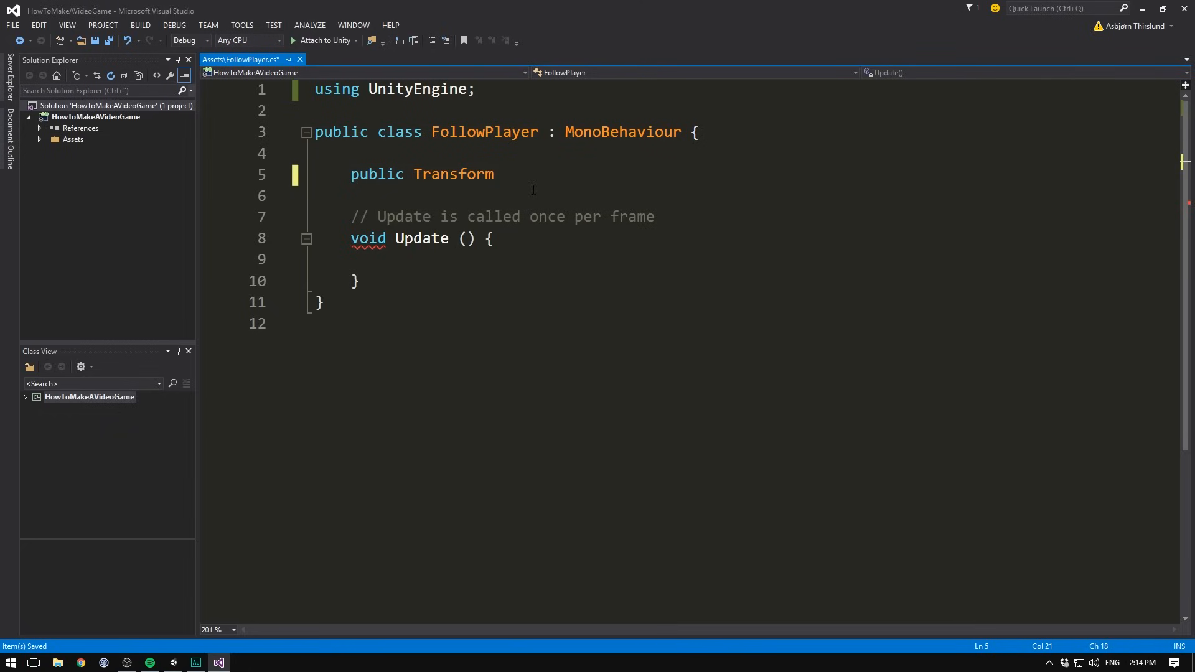
type("player")
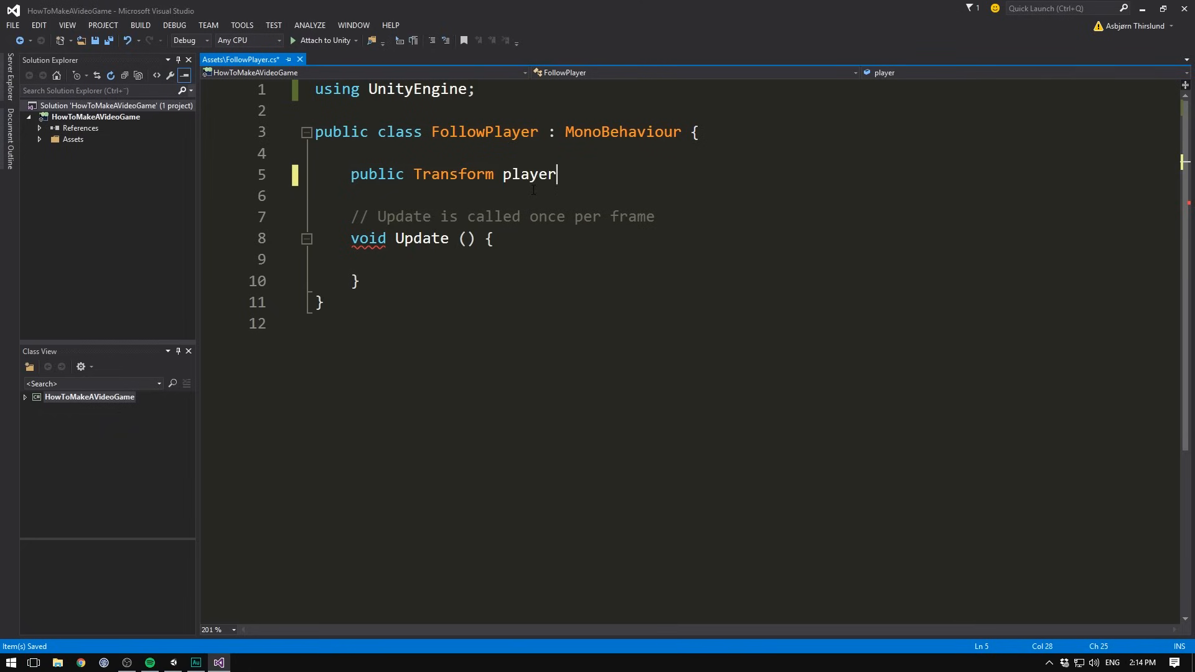
type(";")
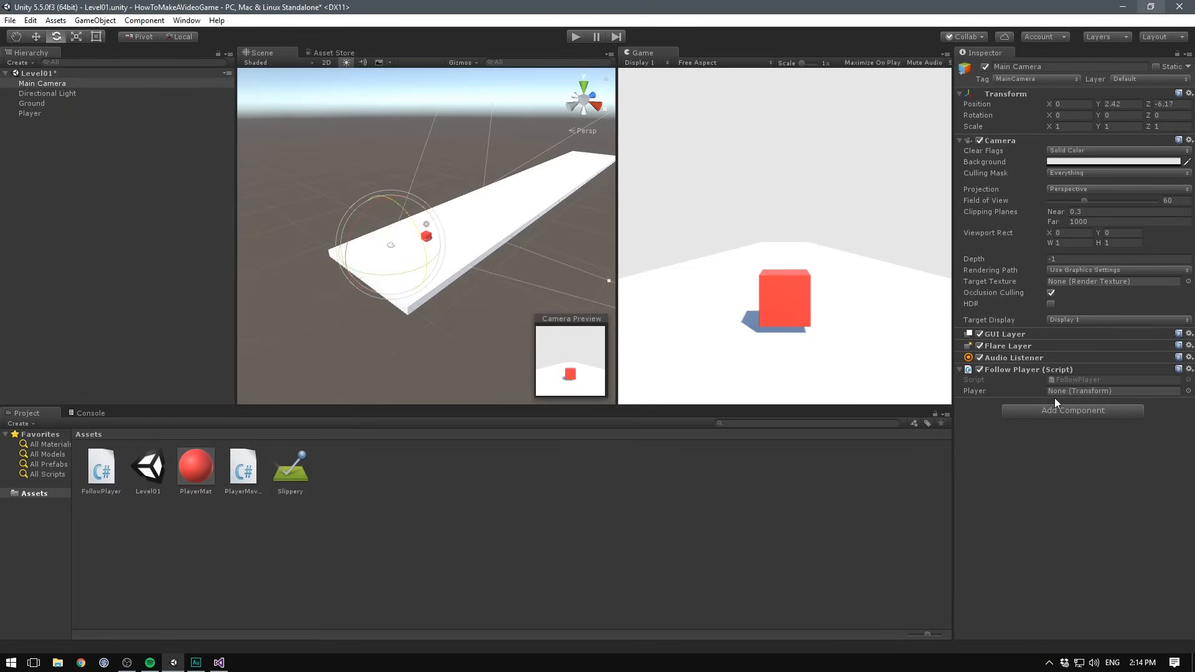
mouse_move(1022, 422)
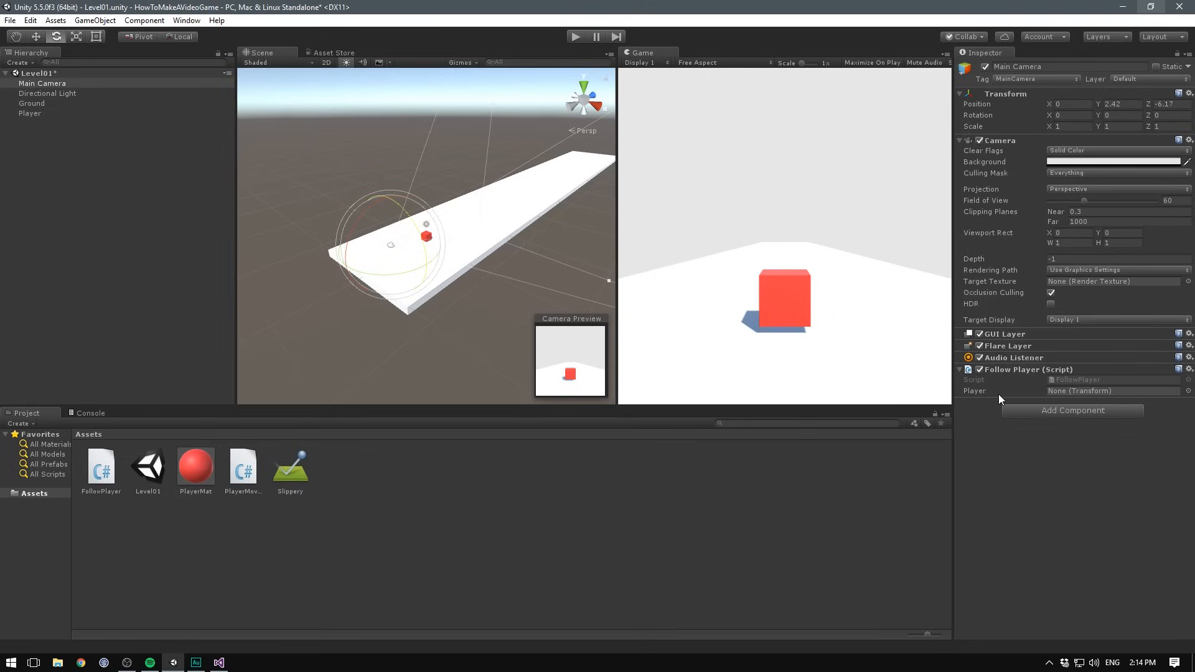
mouse_move(531, 274)
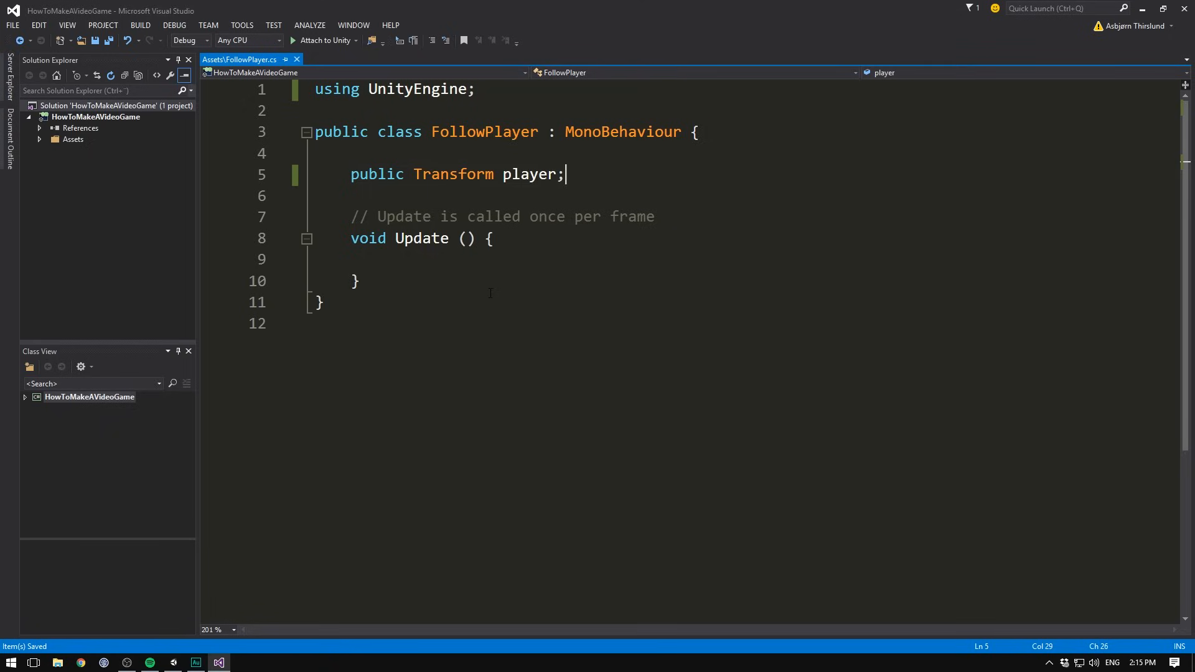
- Write Debug.Log(player.position); inside the Update method
left_click(464, 258)
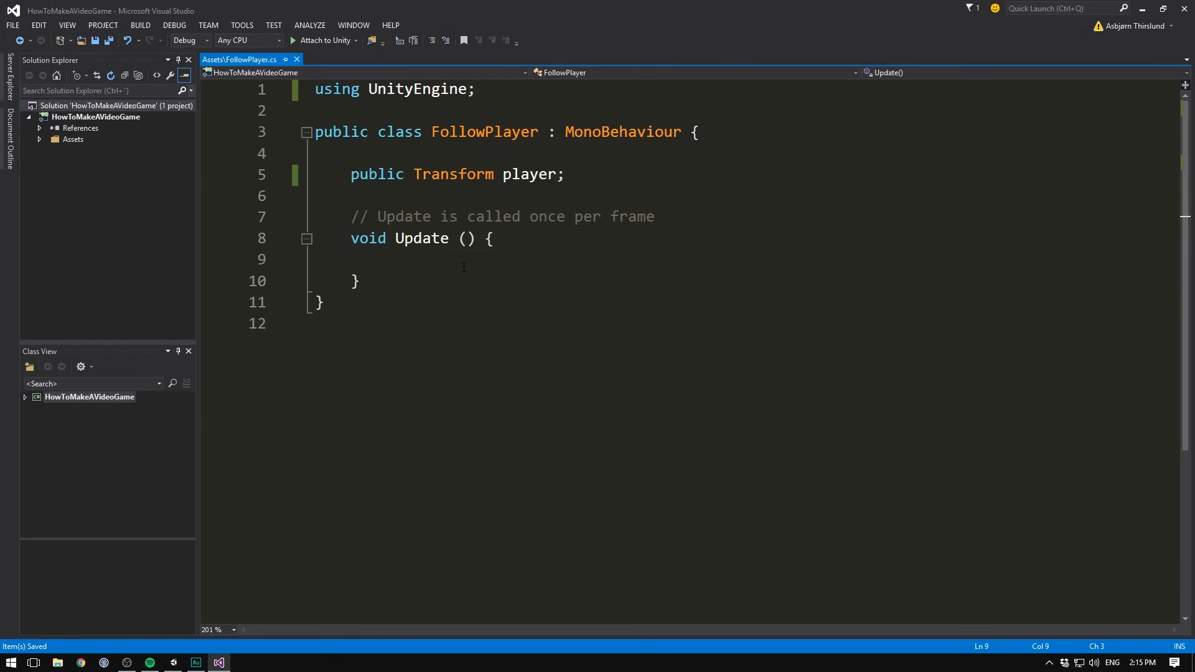
type("Debug.Log(")
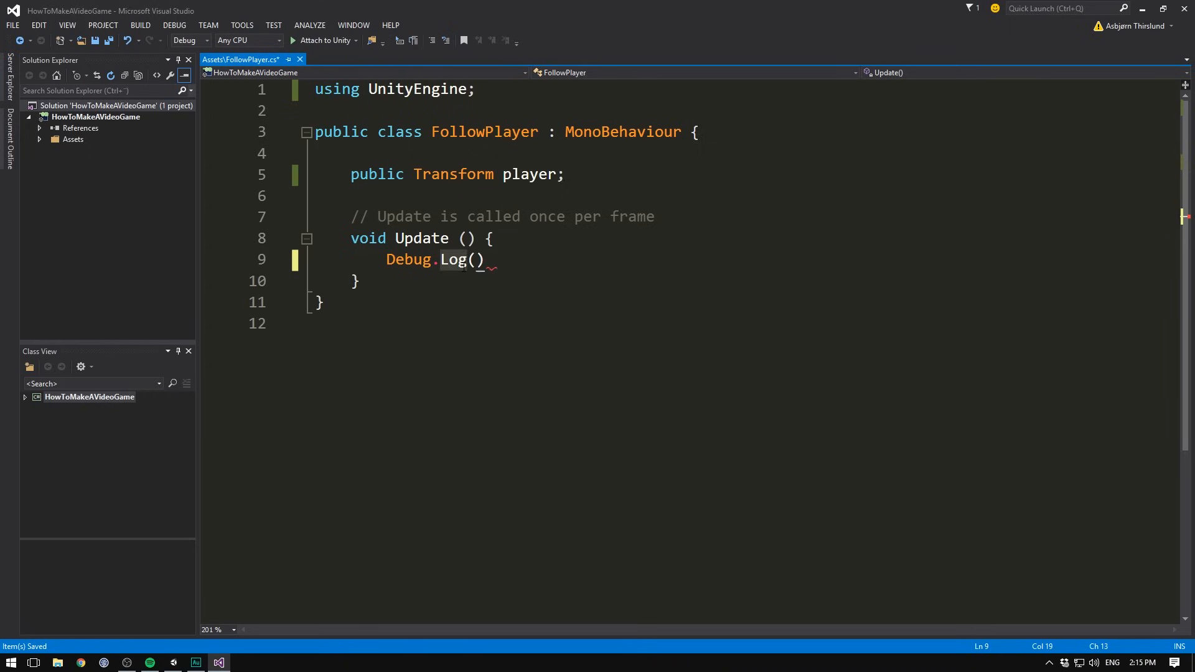
type("pla")
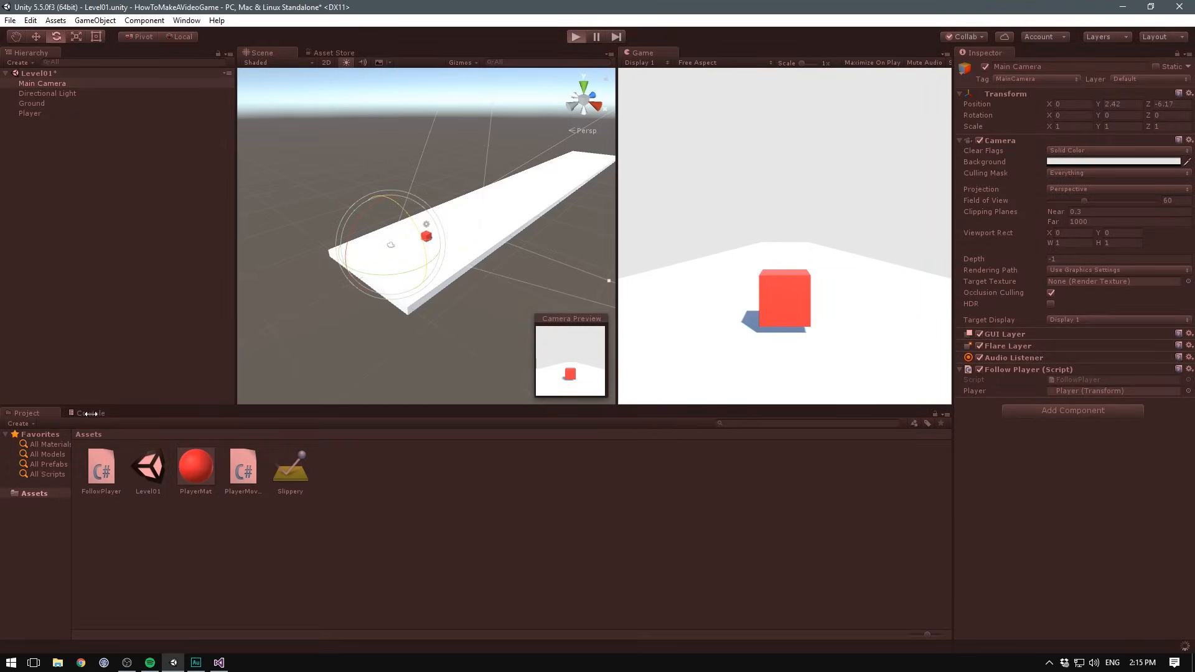
- Show the Console to view the player's logged positions during play
left_click(576, 36)
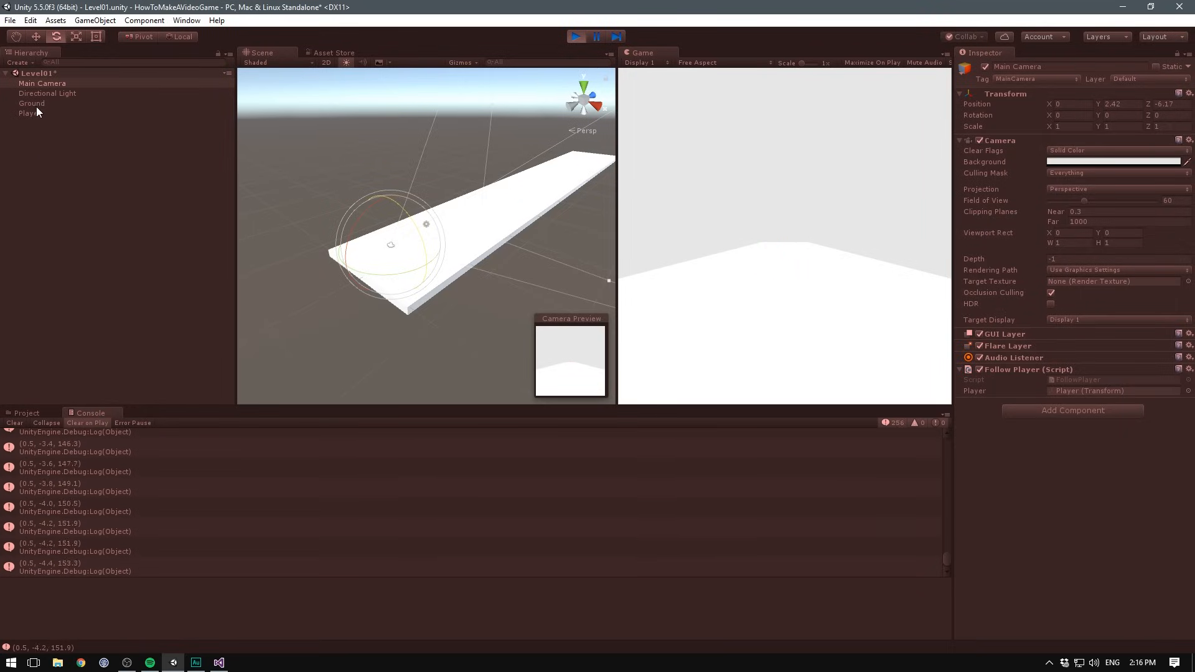
left_click(29, 113)
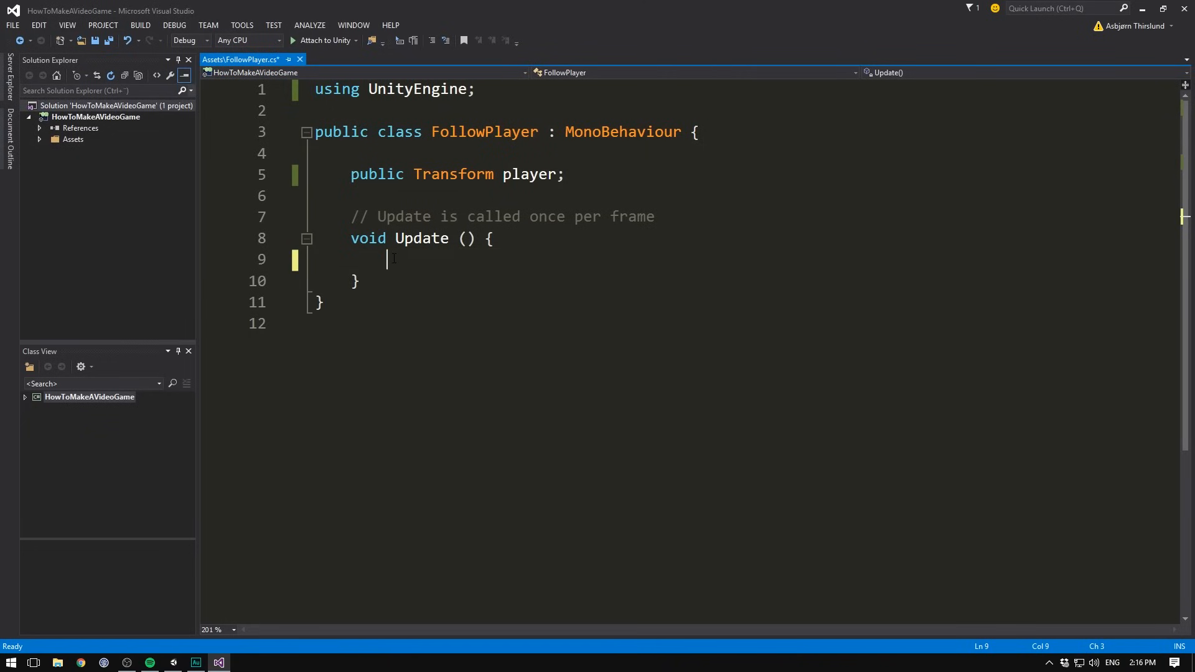
- Replace the log line with 'transform.position = player.position;' and return to Unity
type("transform")
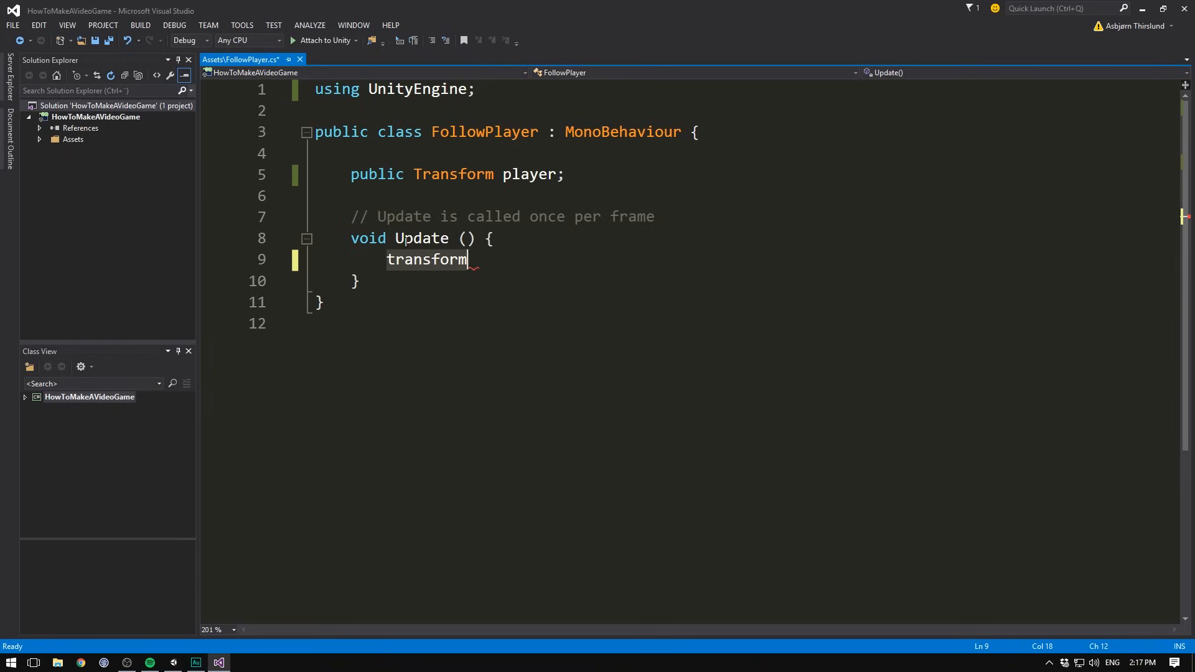
type(".position =")
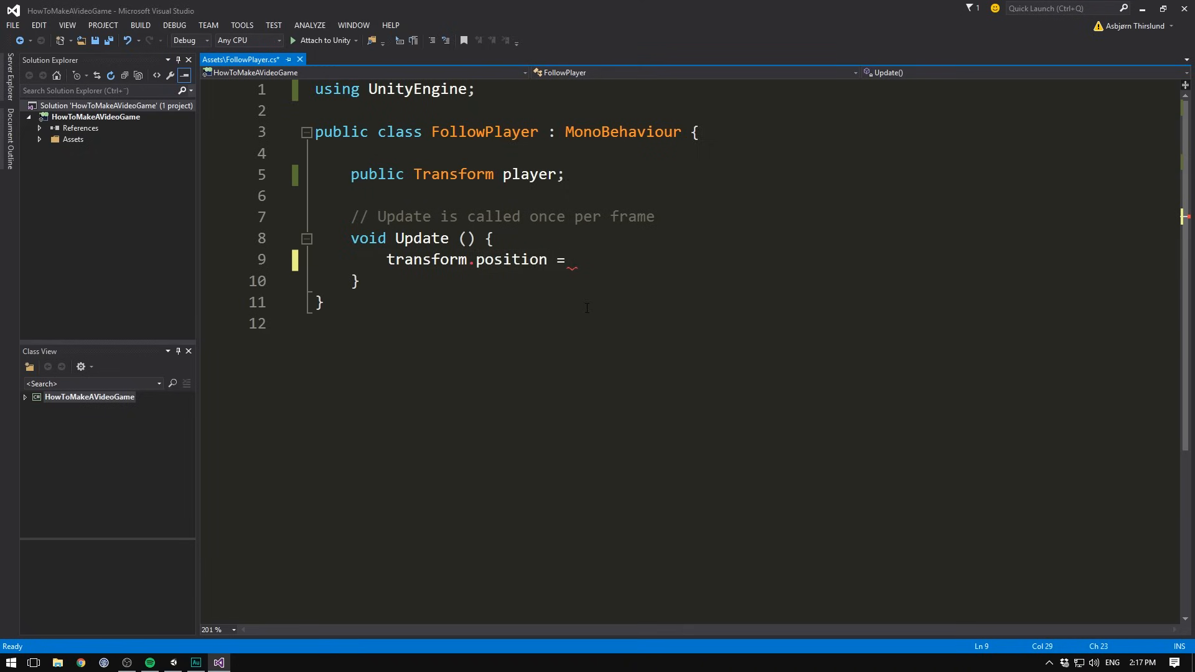
type("player.position")
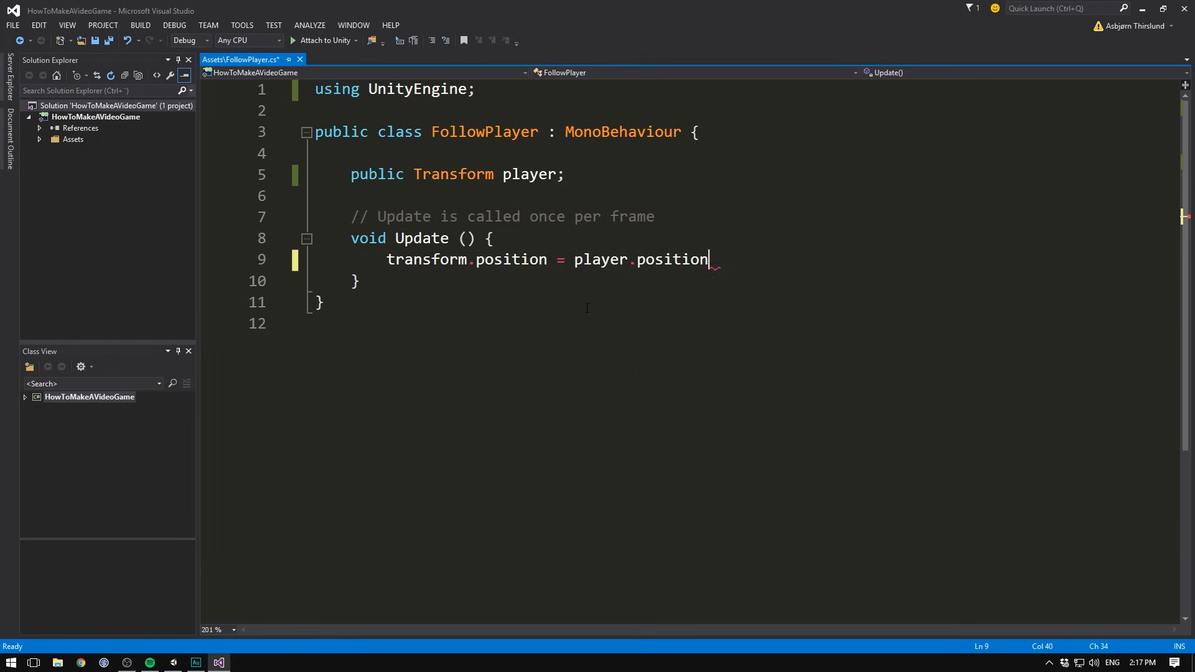
type(";")
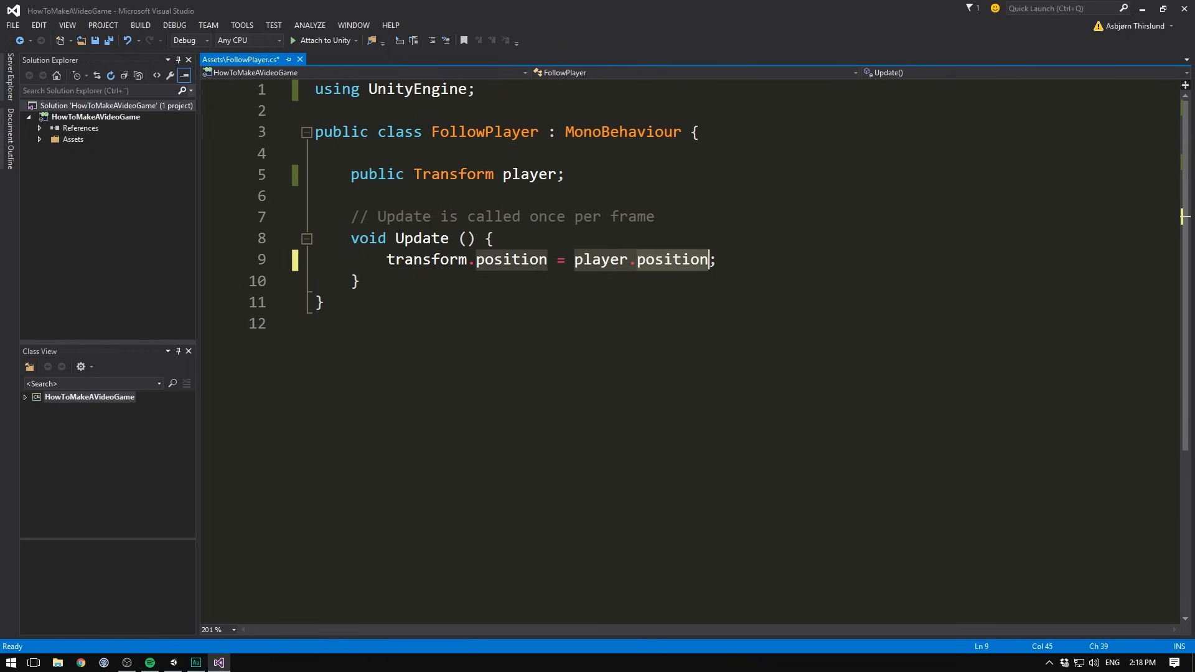
left_click(219, 662)
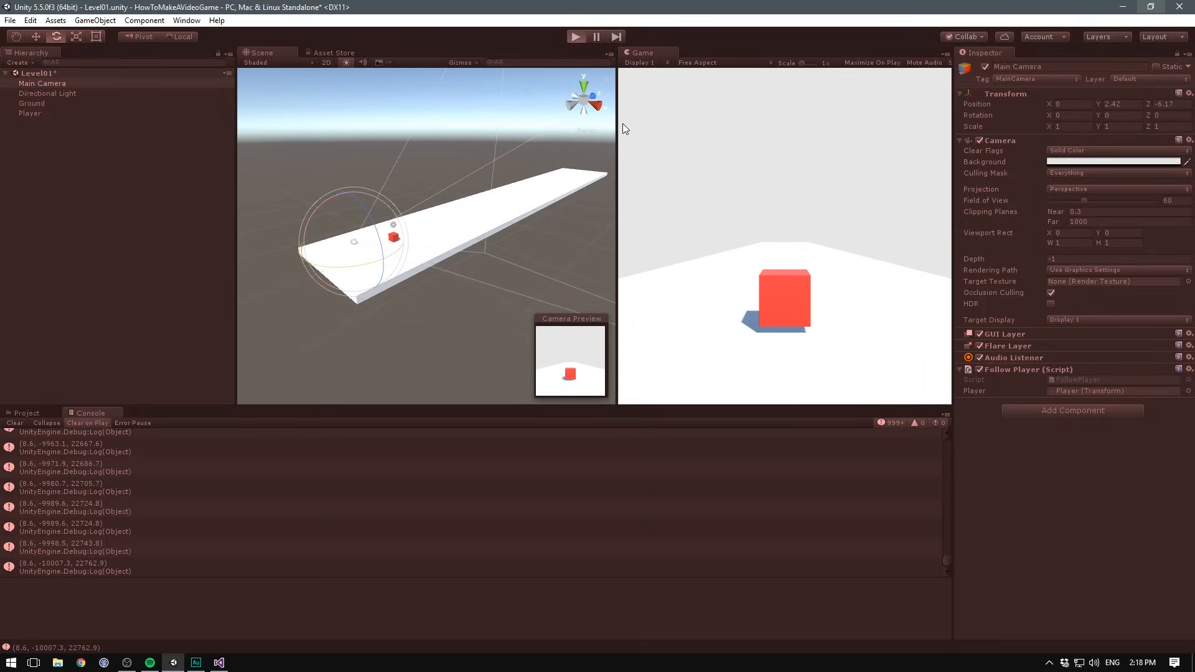
- Clear the console, run a play test of the camera, then stop it
left_click(576, 36)
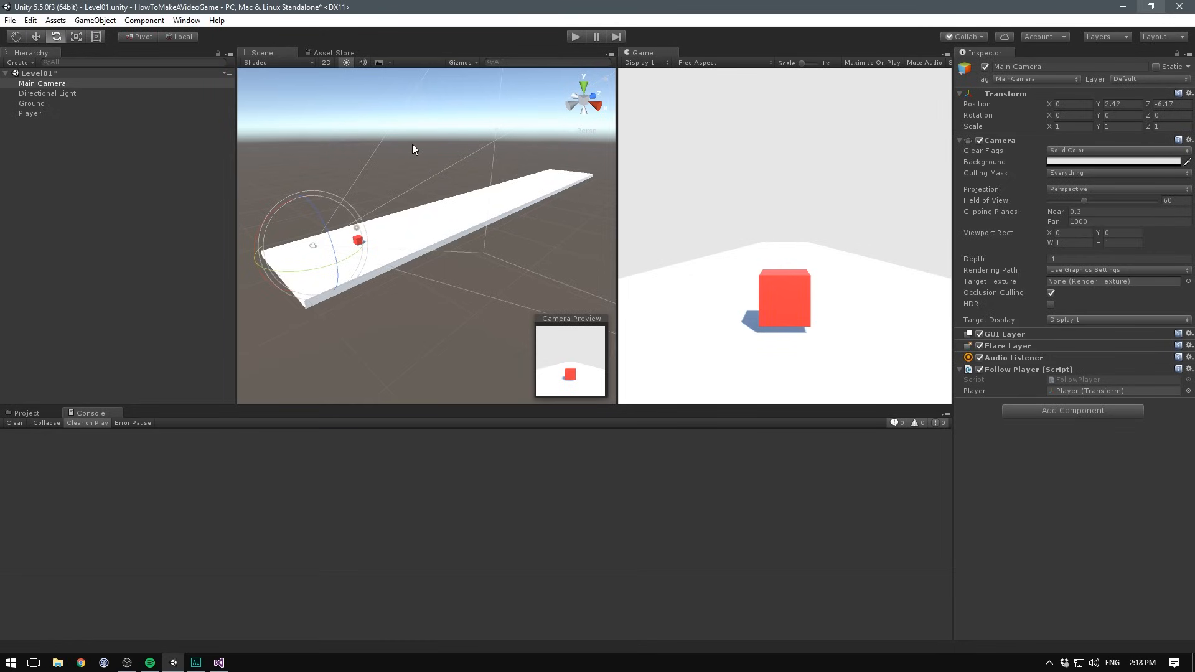
mouse_move(356, 193)
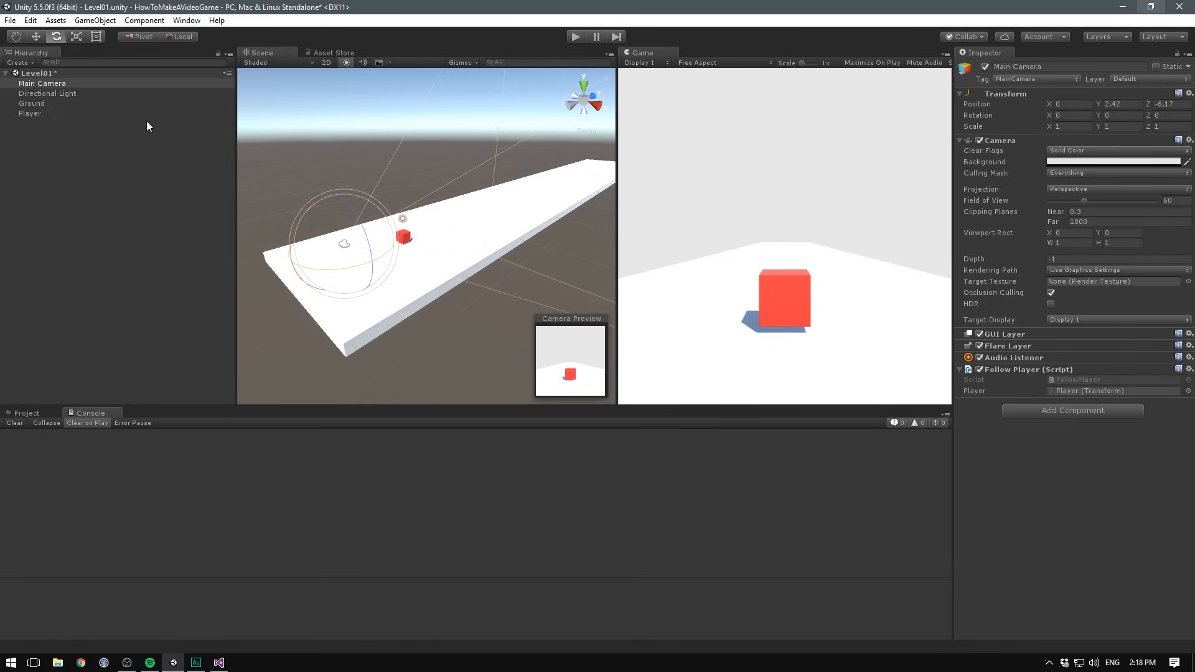
left_click(41, 82)
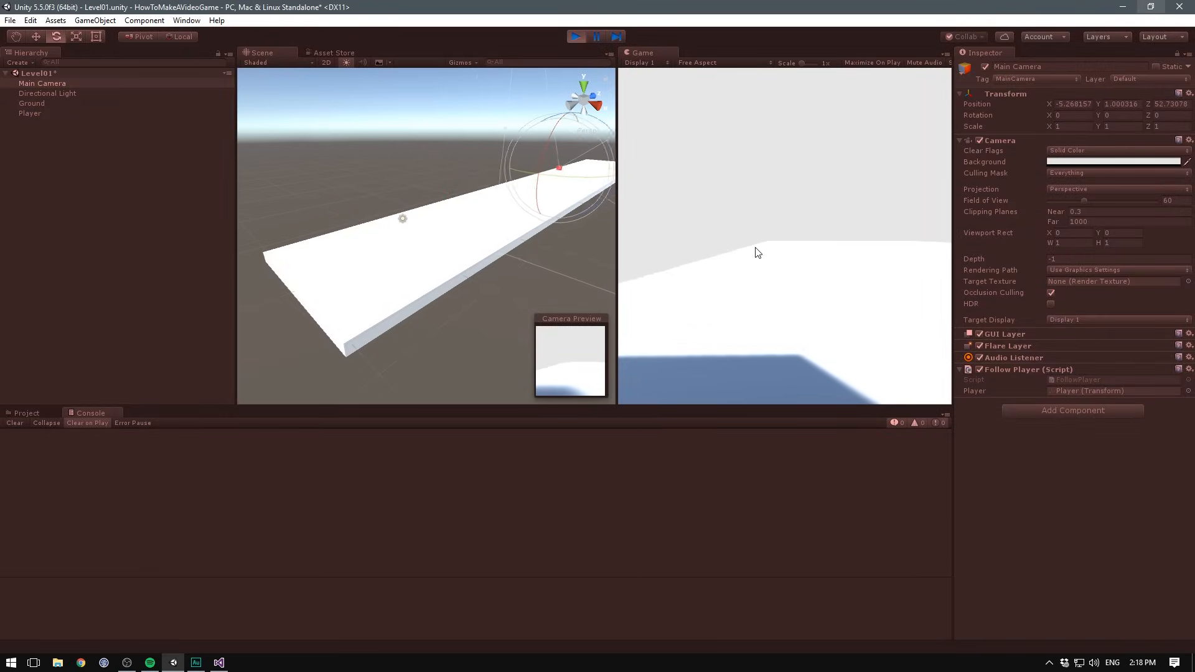
left_click(576, 36)
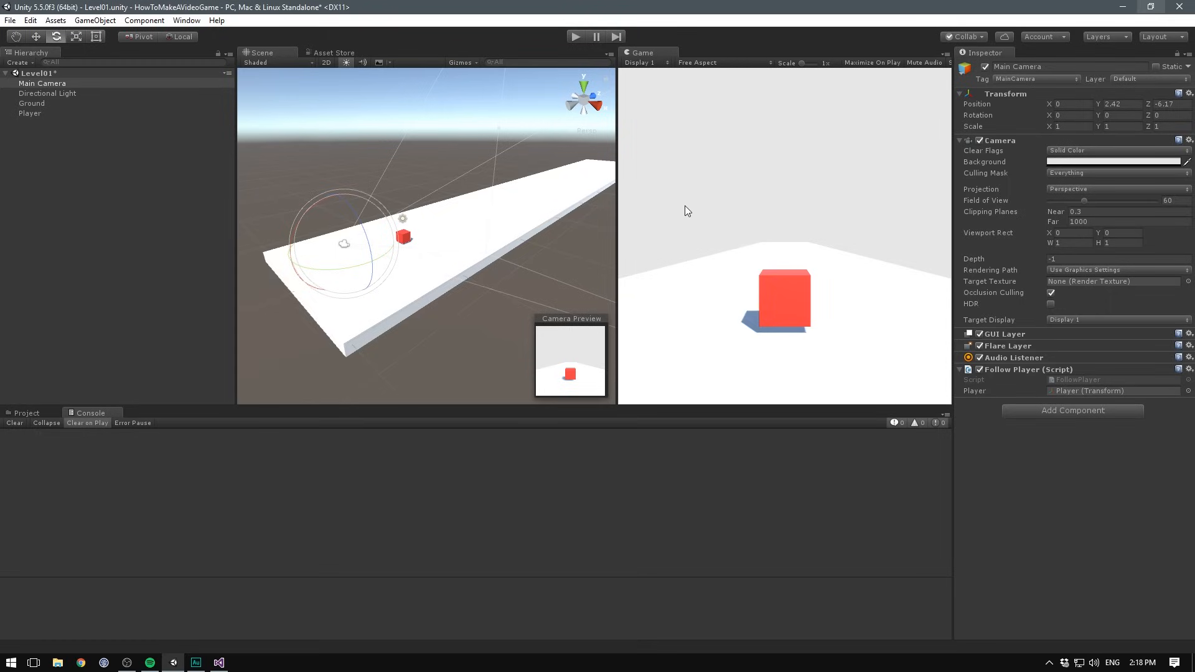
mouse_move(683, 207)
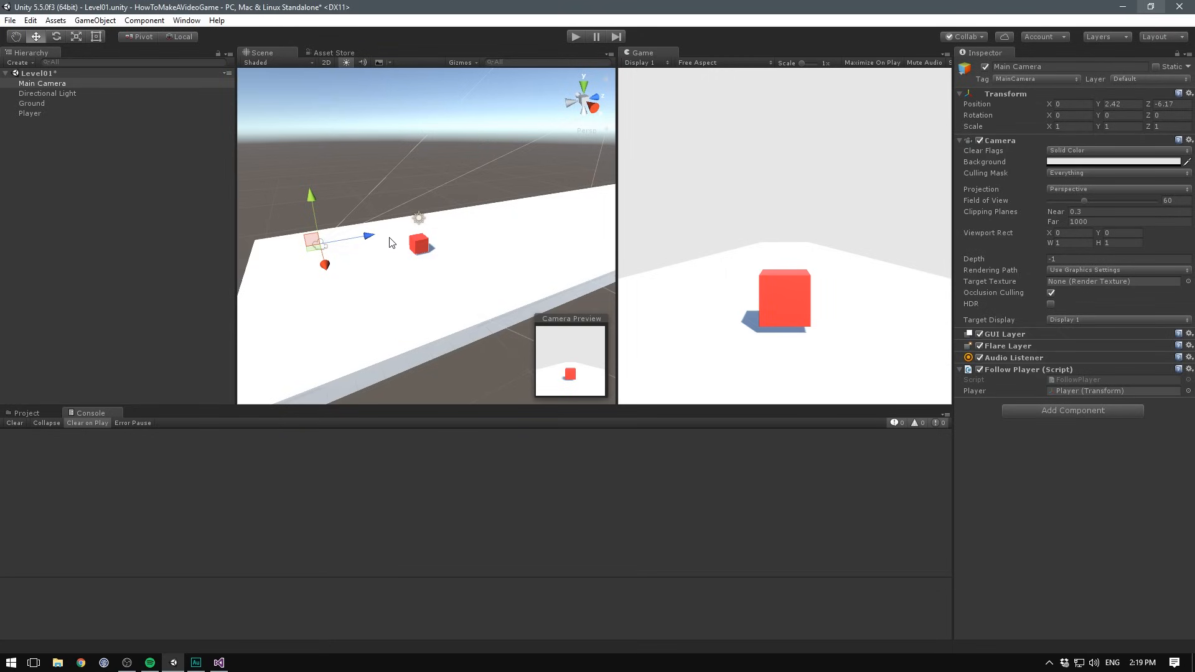
mouse_move(318, 249)
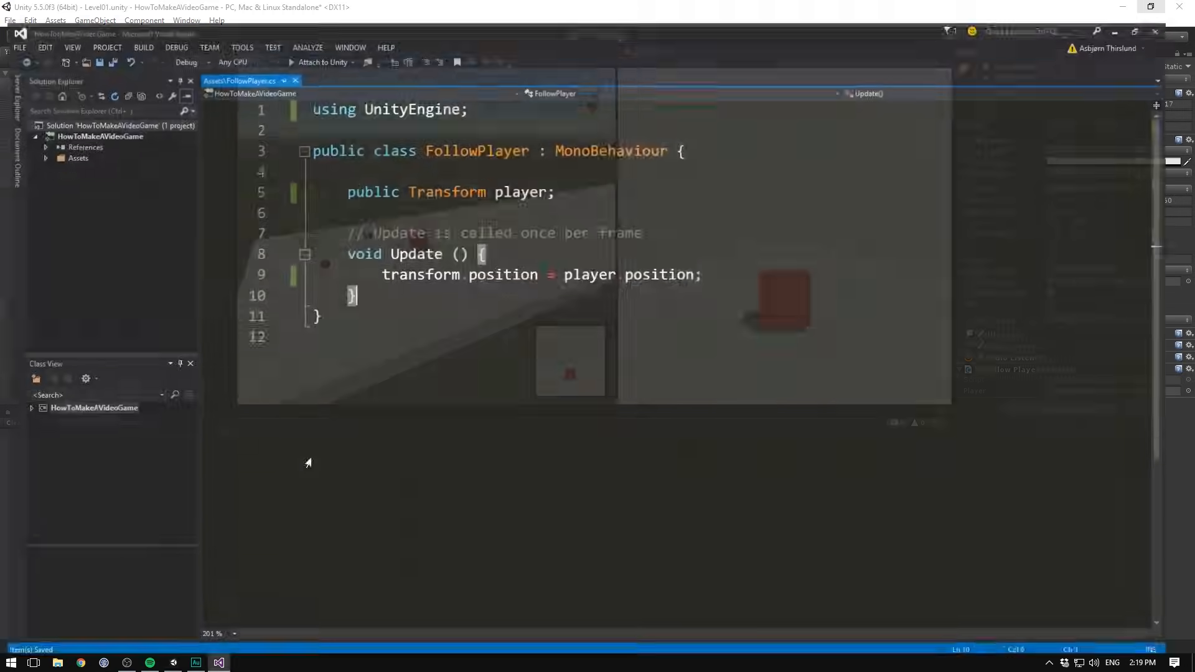
- Declare 'public Vector3 offset;' below the player field
type("public")
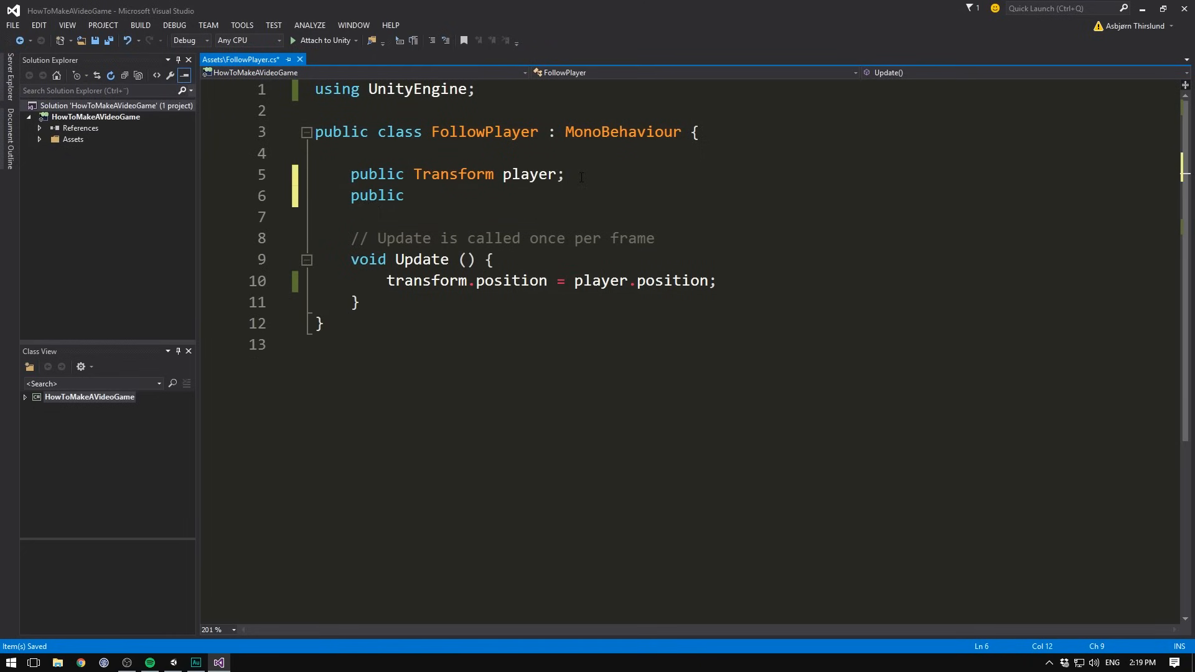
type("Vector3")
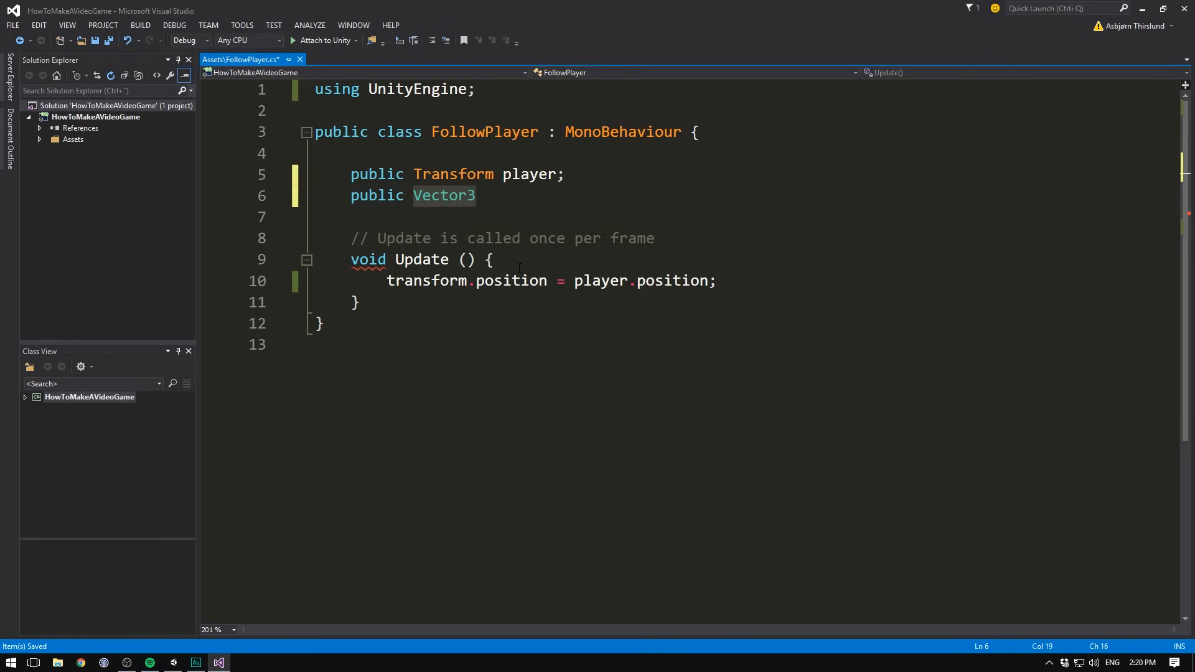
type("offs")
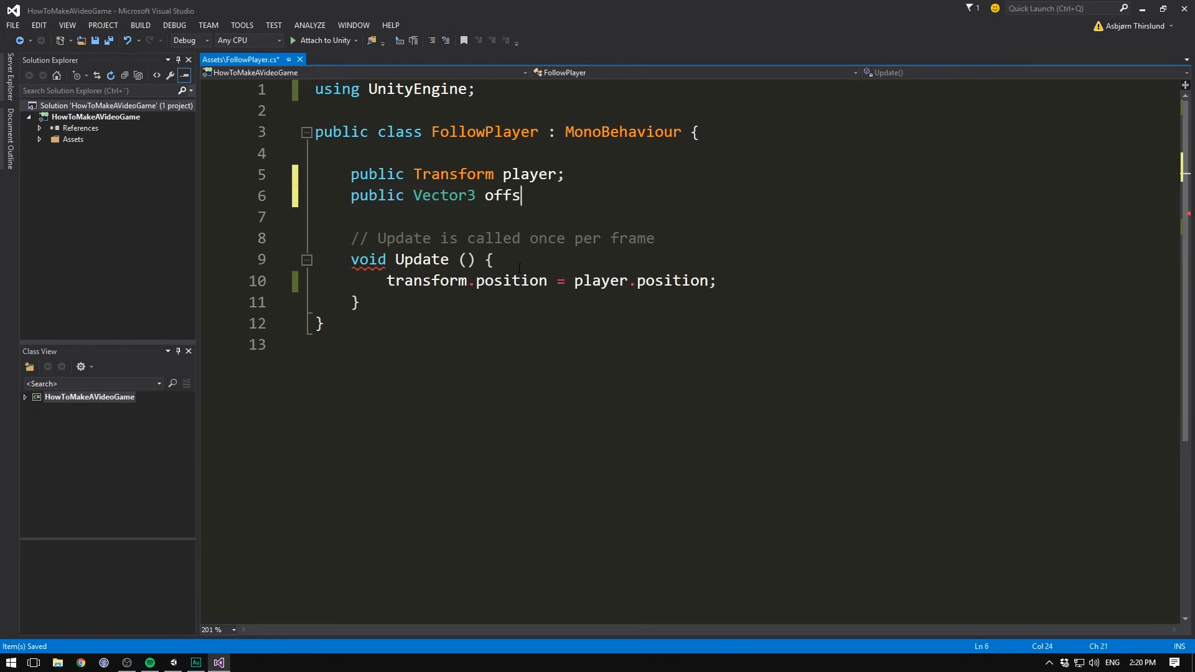
type("et;")
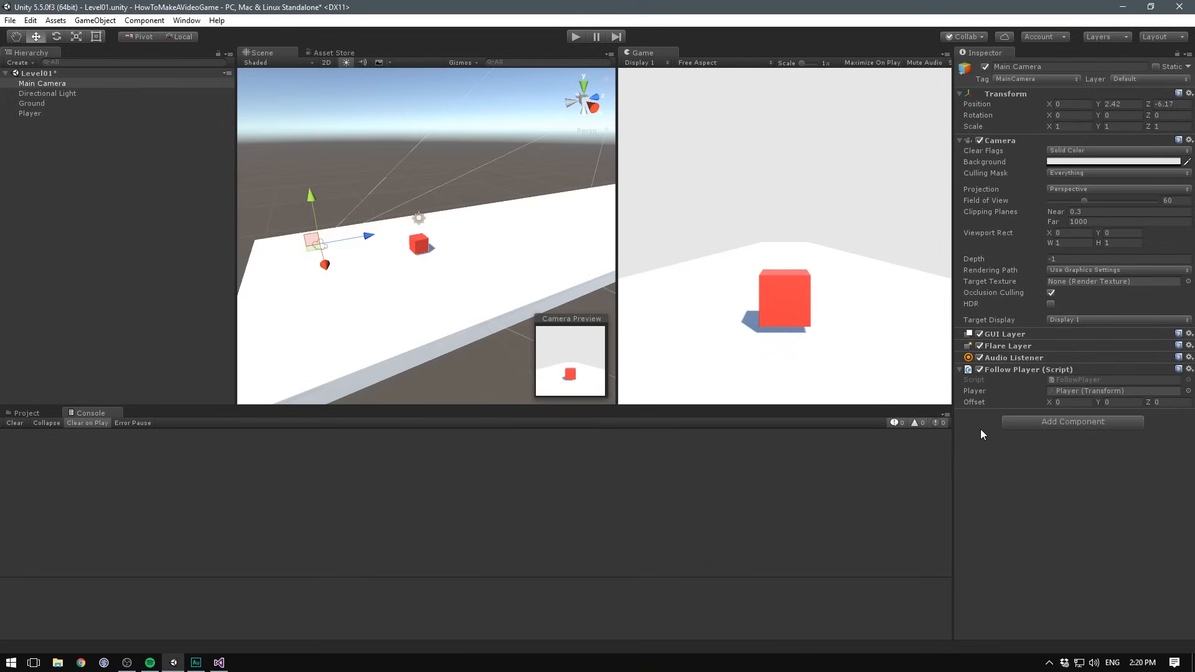
mouse_move(1122, 471)
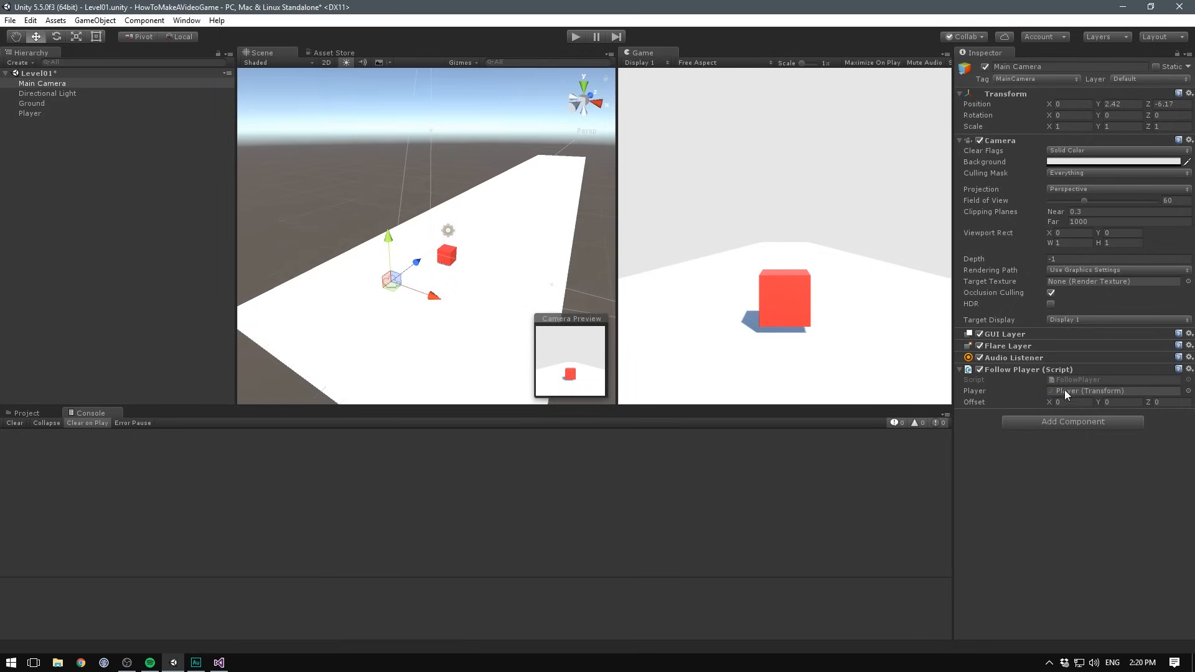
mouse_move(391, 256)
type("1")
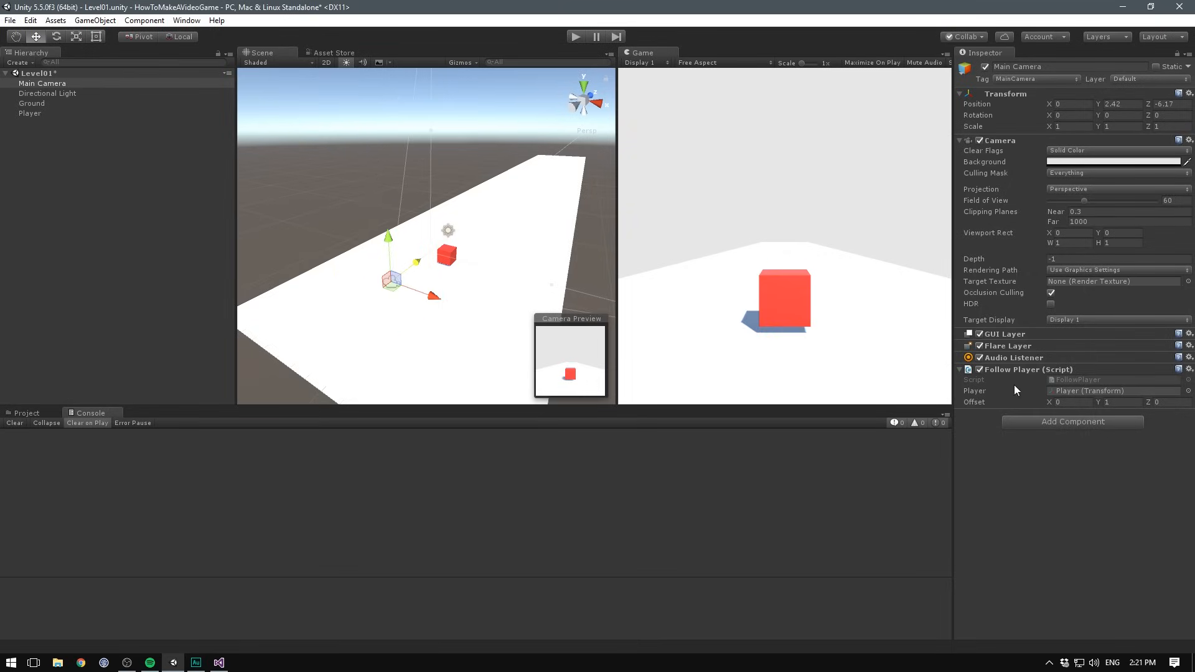
- Edit the Follow Player Offset values, with Y at 1, selecting the Z field
left_click(1172, 402)
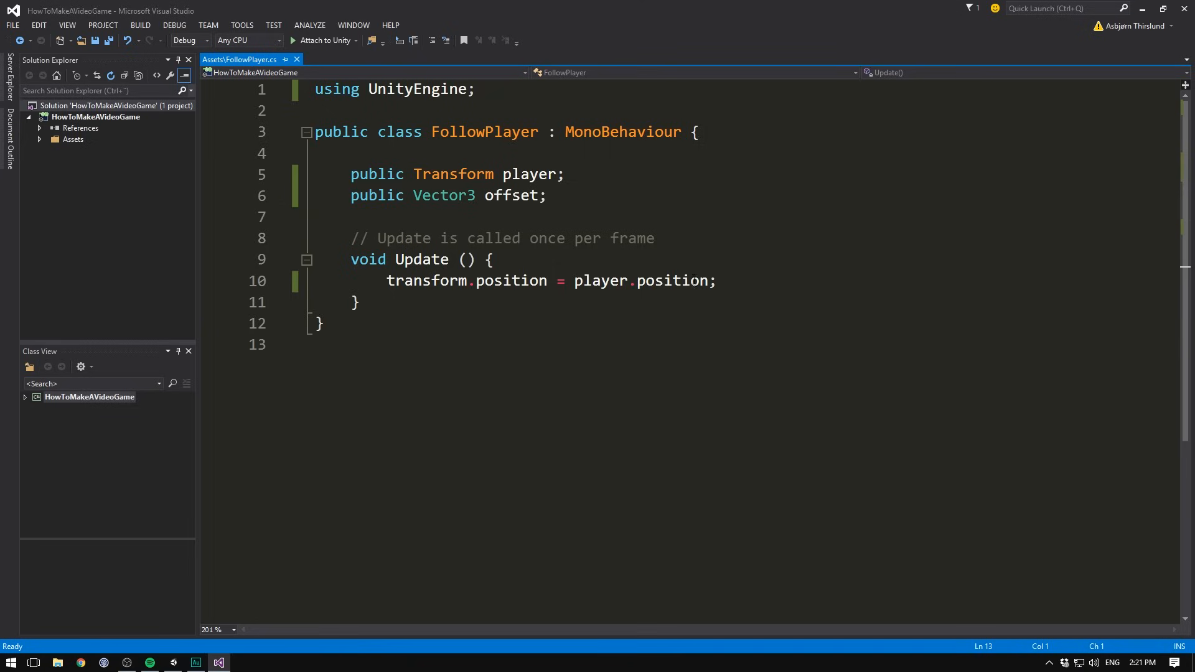
- Change the position line to 'transform.position = player.position + offset;'
type("+")
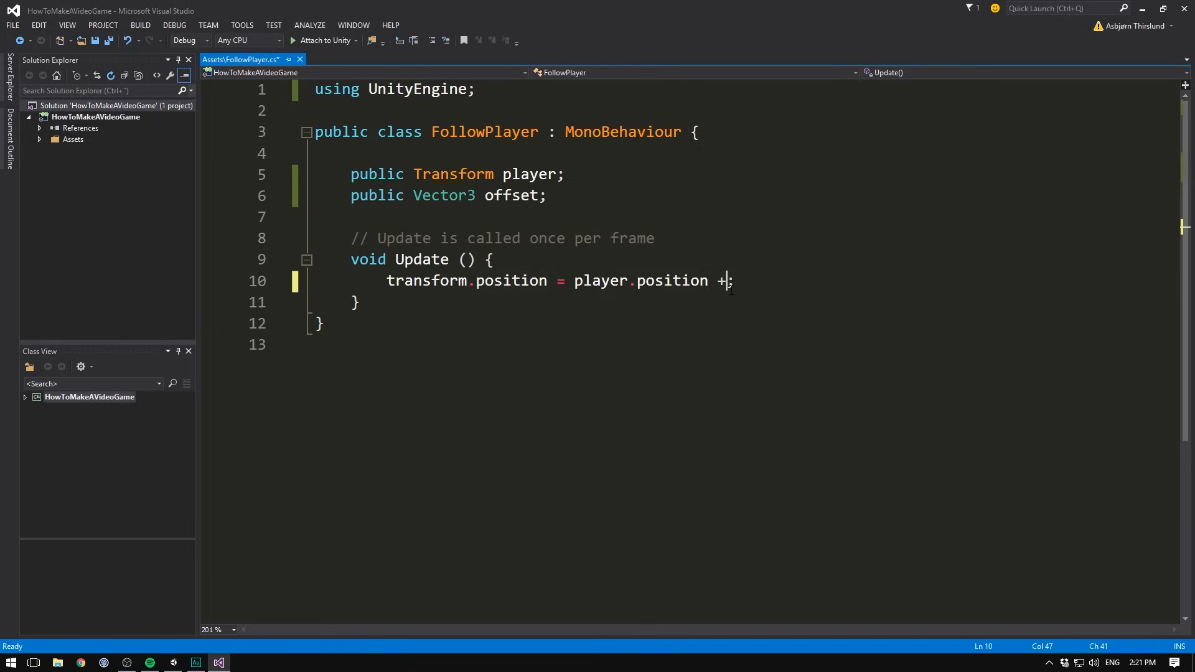
type("offset")
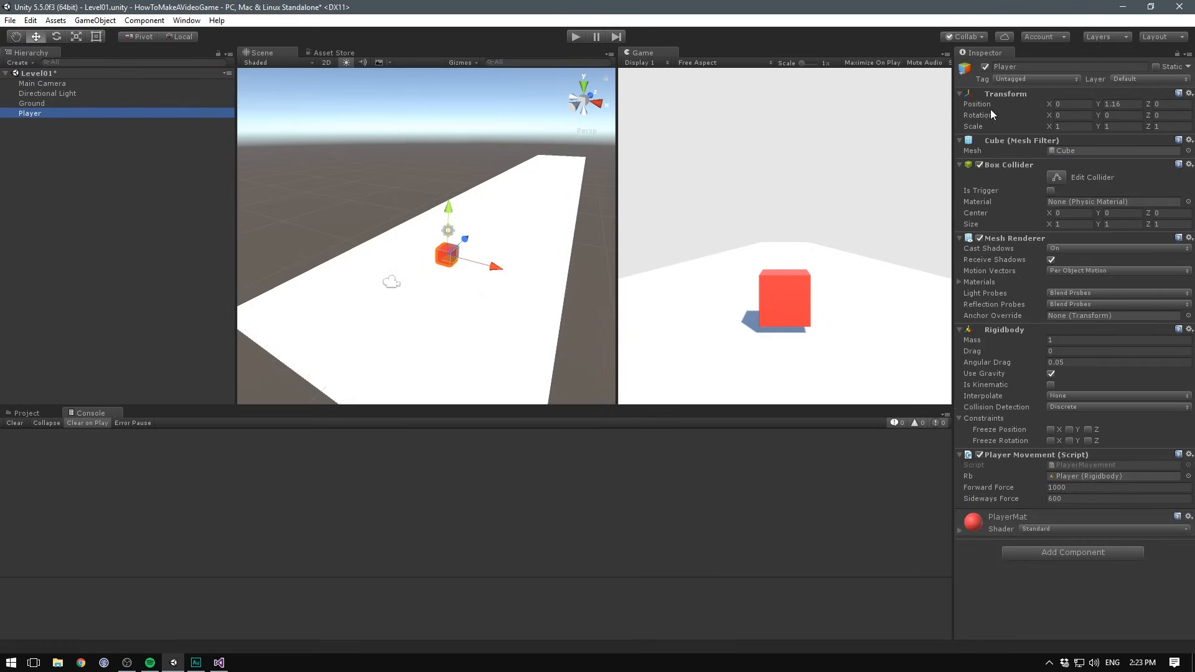
mouse_move(317, 122)
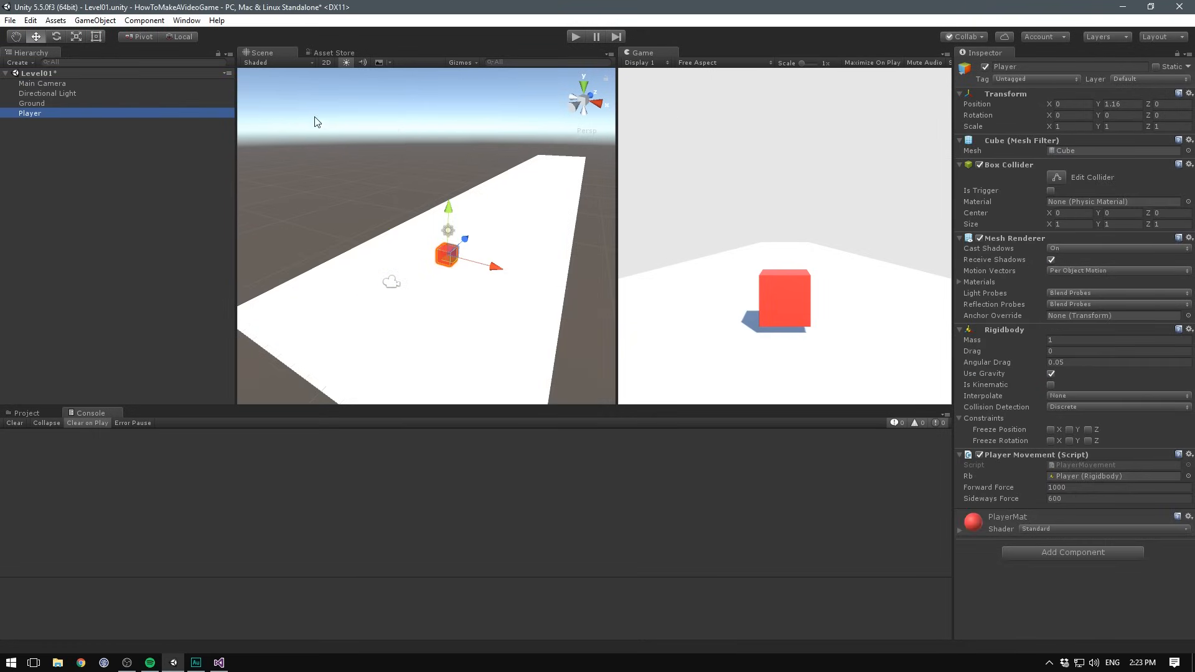
- Compare the Main Camera's Offset (0, 1, -5) against the Player cube's position in the Inspector
left_click(36, 83)
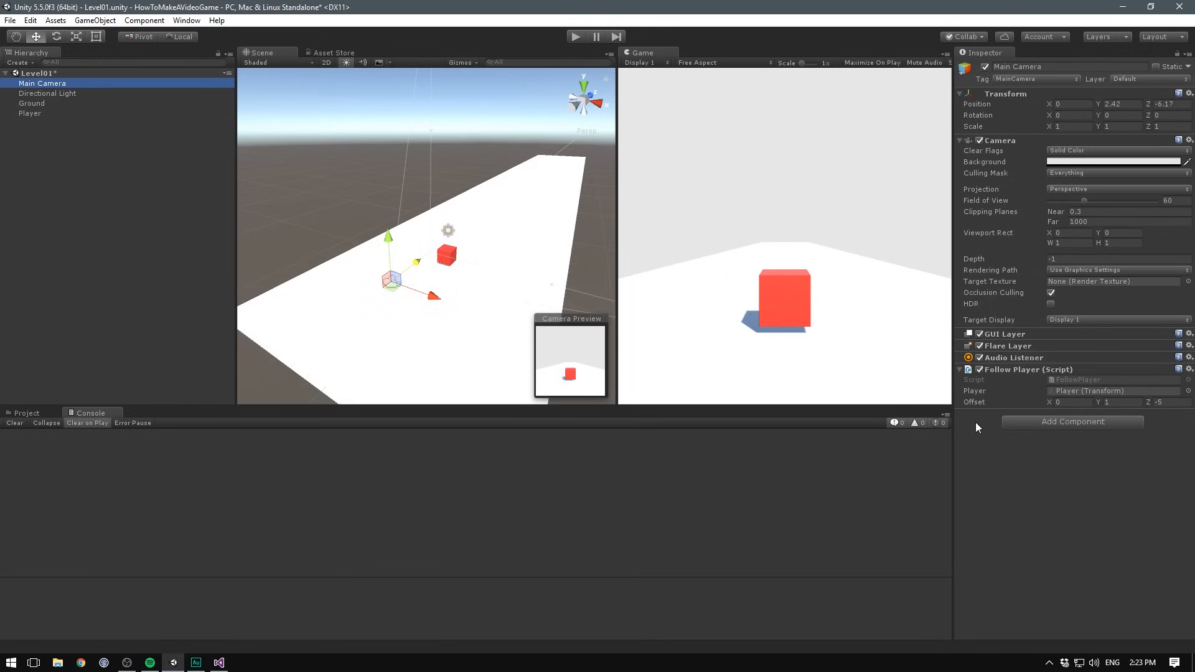
left_click(29, 113)
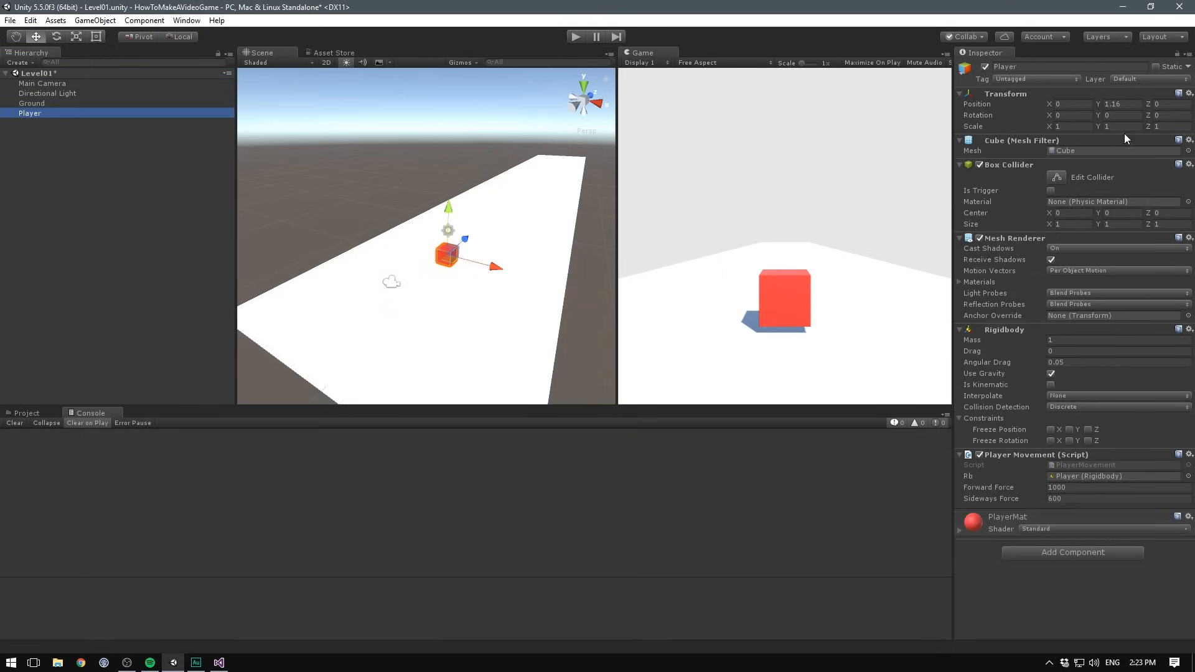
left_click(38, 83)
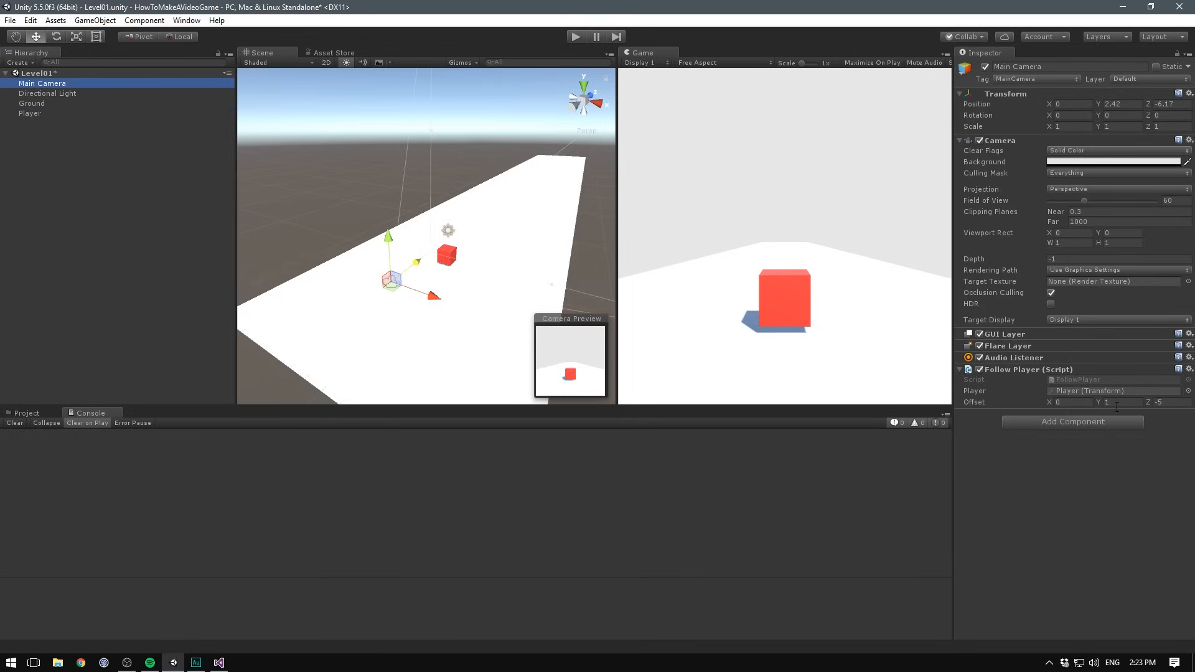
left_click(29, 113)
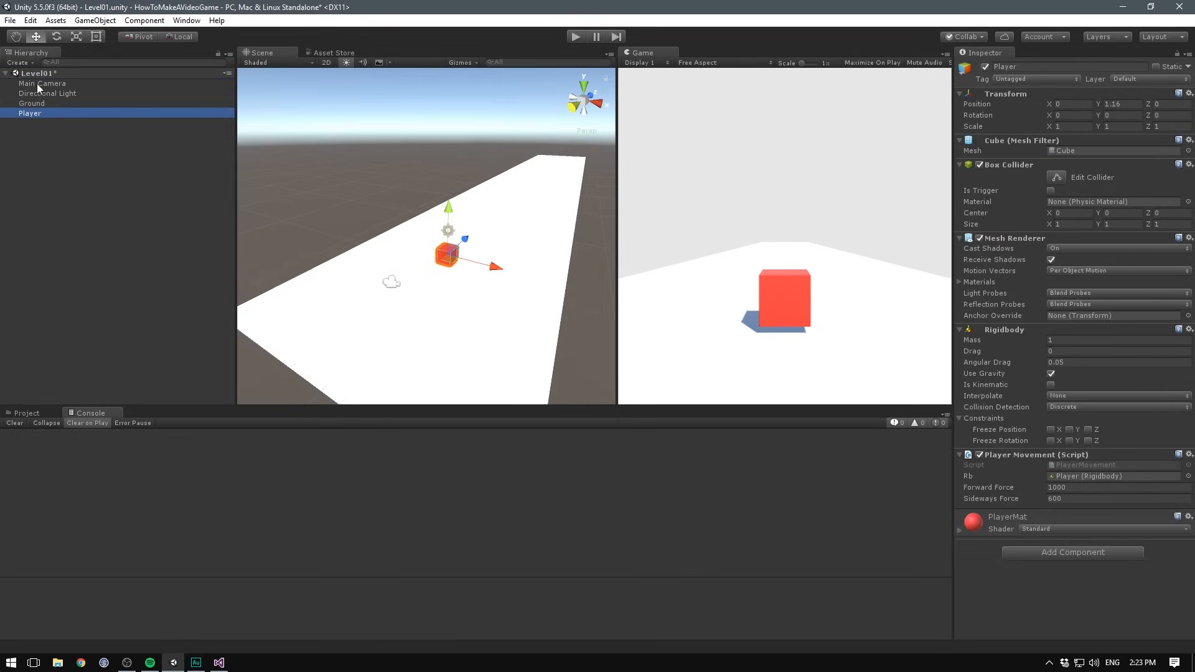
left_click(39, 82)
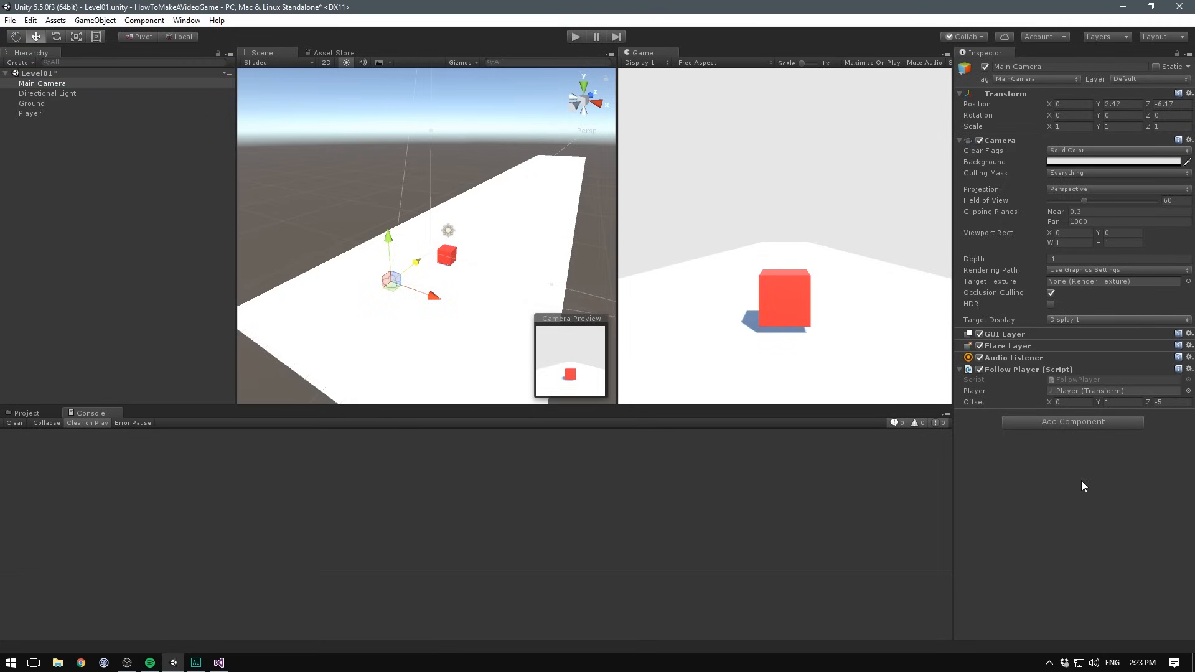
left_click(29, 113)
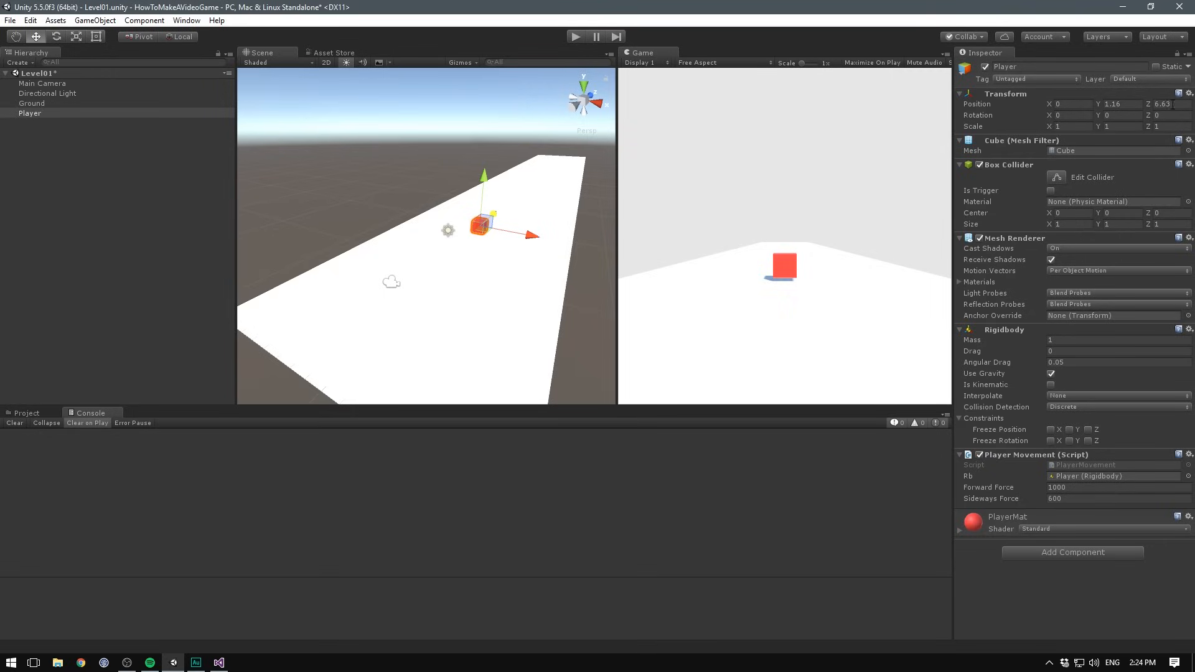
mouse_move(1166, 113)
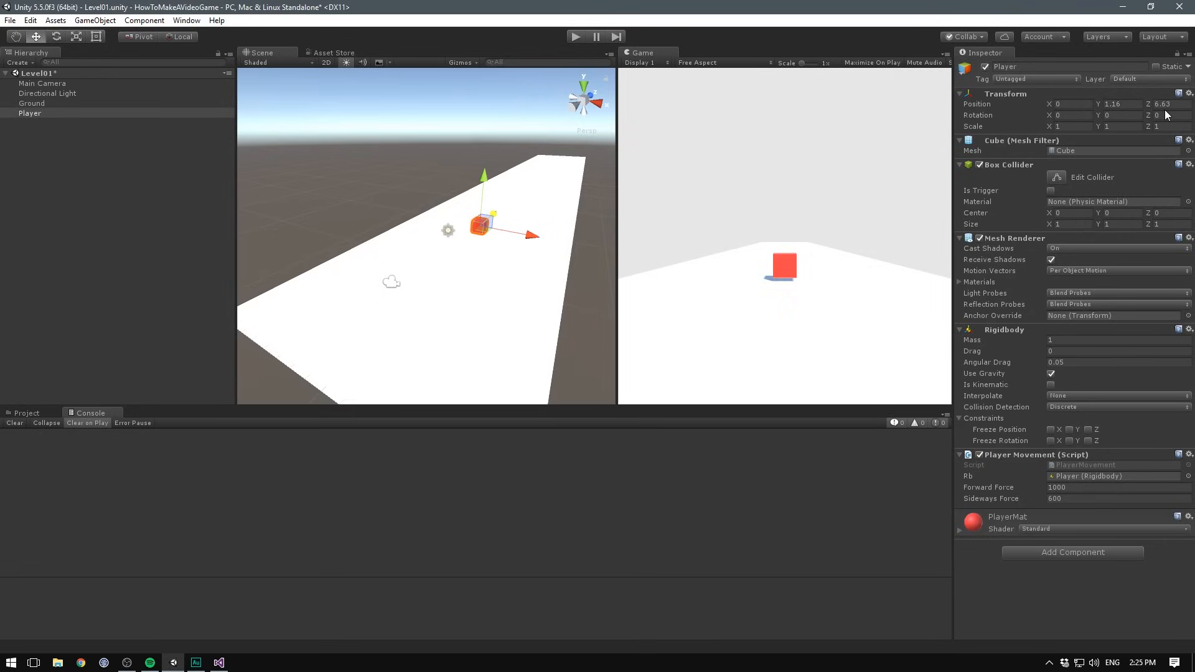
- Run the game so the camera trails the moving cube from above and behind
left_click(576, 35)
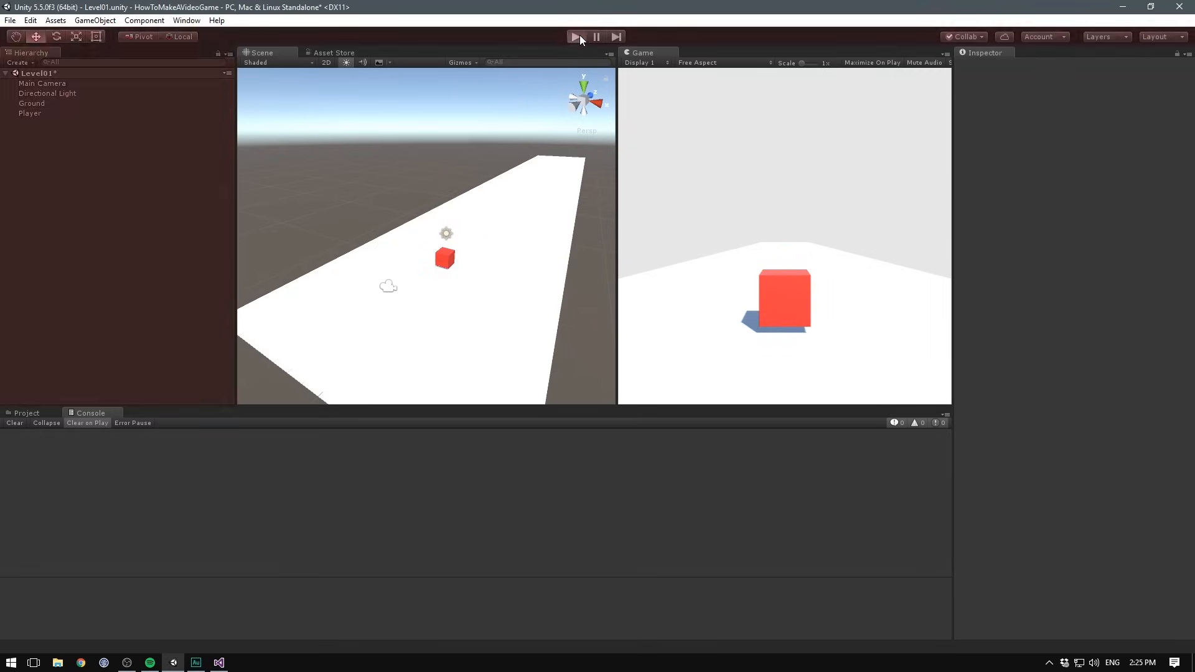
left_click(575, 36)
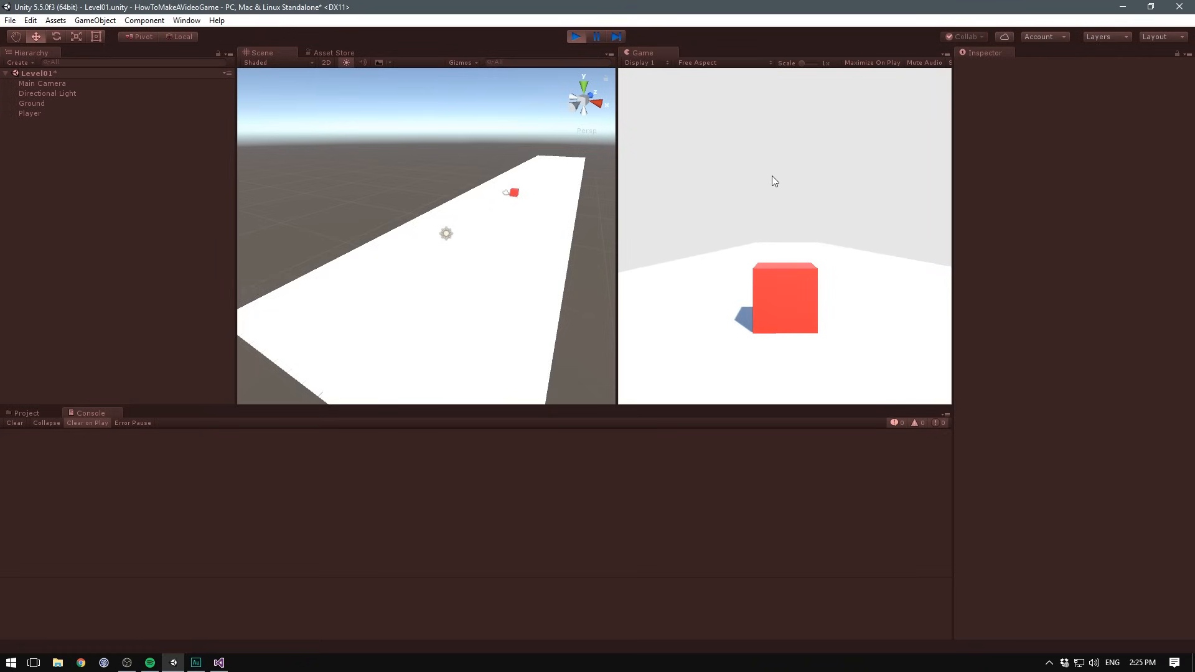